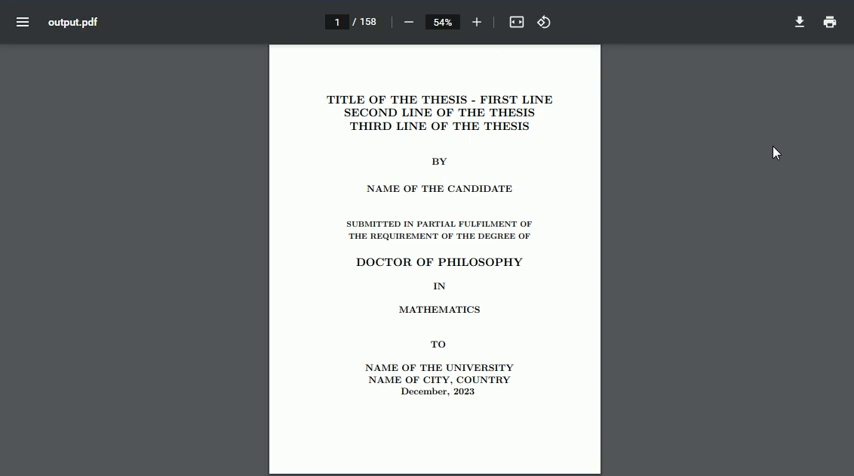
{"action": "mouse_move", "coordinate": [742, 180]}
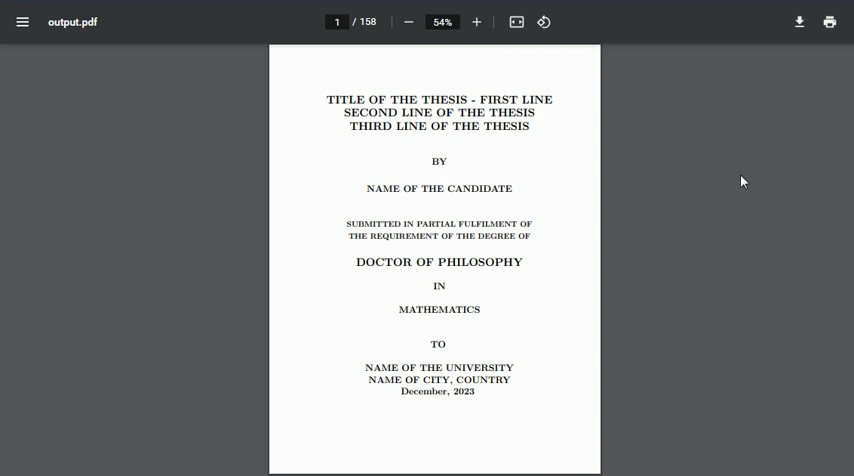
{"action": "mouse_move", "coordinate": [676, 244]}
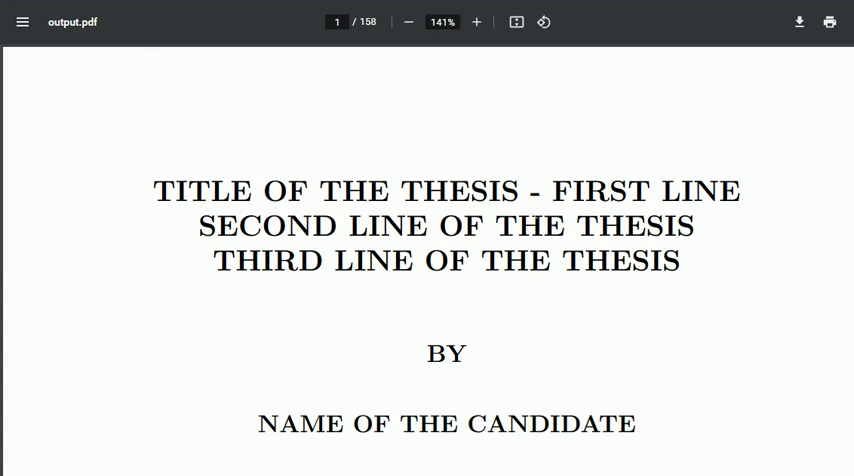
Step: Scroll down from the title page through the theorem and proposition pages to the Contents page
{"action": "scroll", "scroll_direction": "down", "scroll_amount": 3}
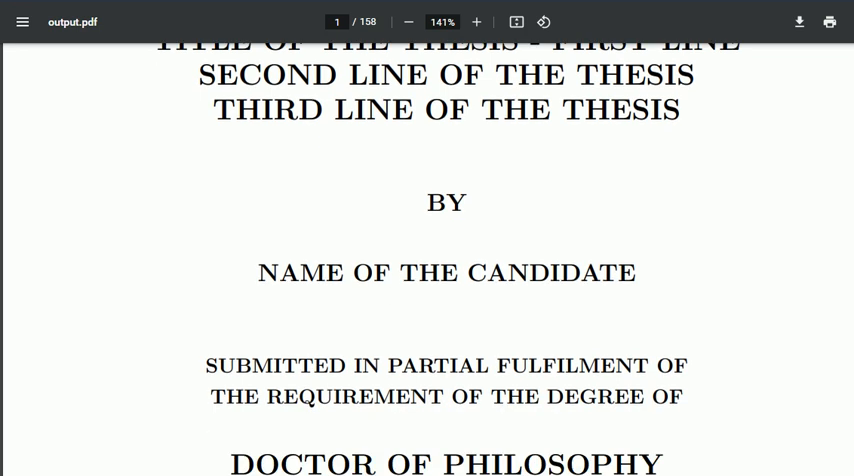
{"action": "scroll", "scroll_direction": "down", "scroll_amount": 3}
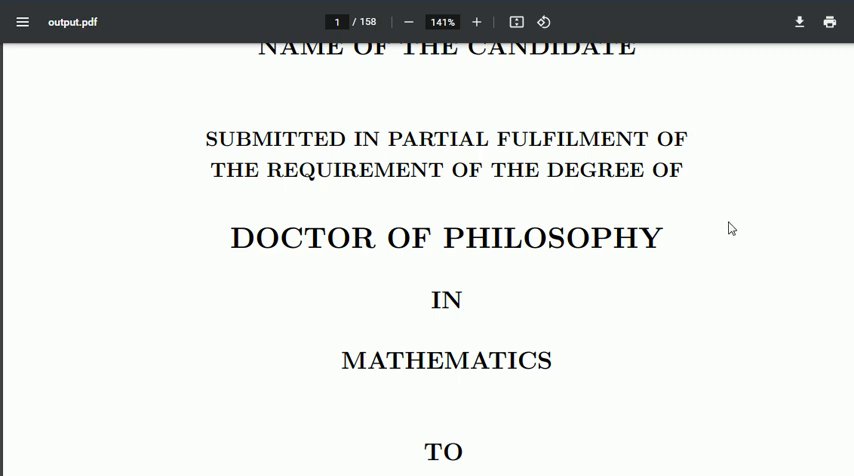
{"action": "mouse_move", "coordinate": [462, 204]}
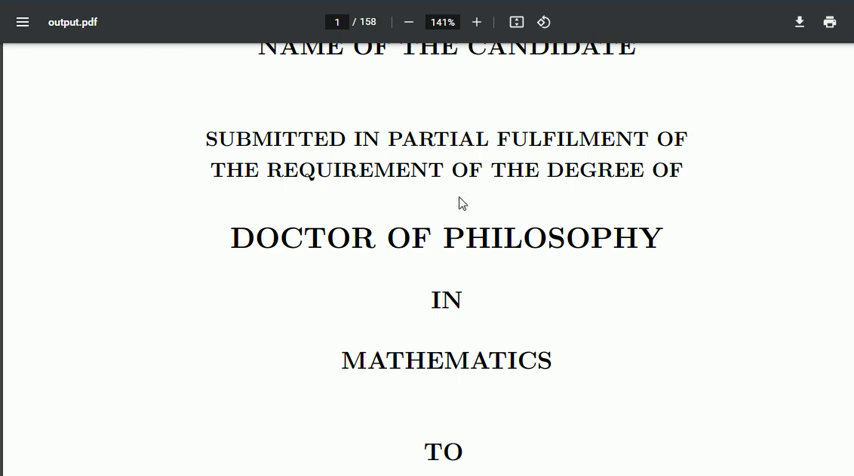
{"action": "scroll", "scroll_direction": "down", "scroll_amount": 3}
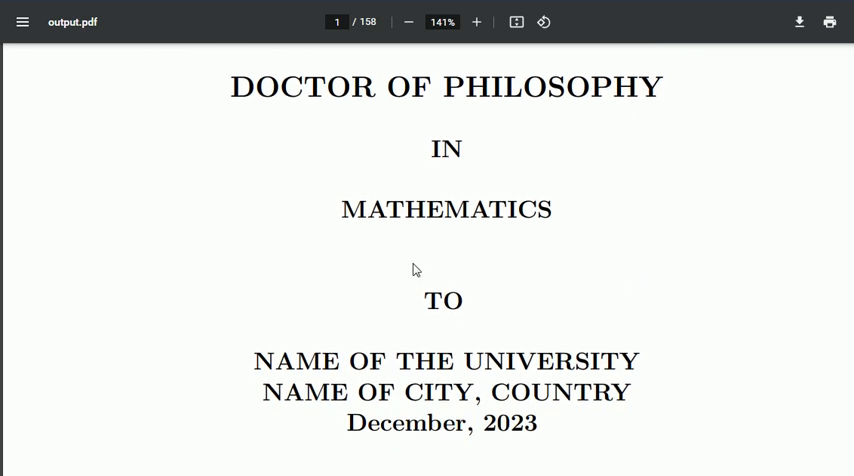
{"action": "mouse_move", "coordinate": [614, 236]}
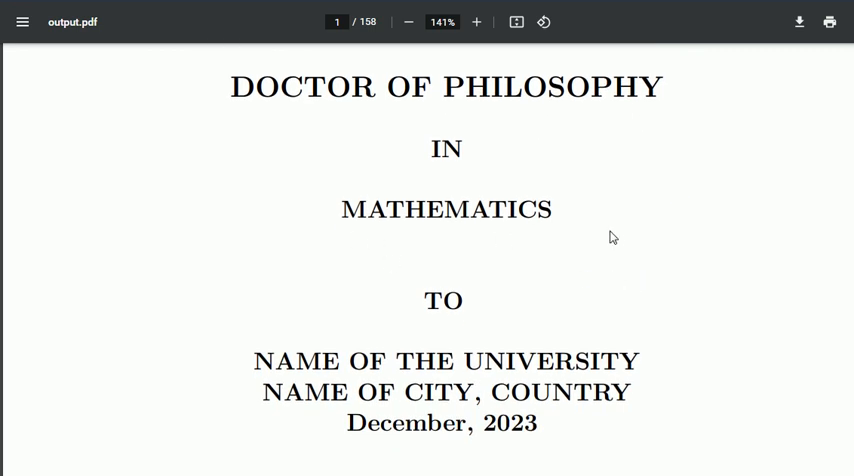
{"action": "mouse_move", "coordinate": [636, 236]}
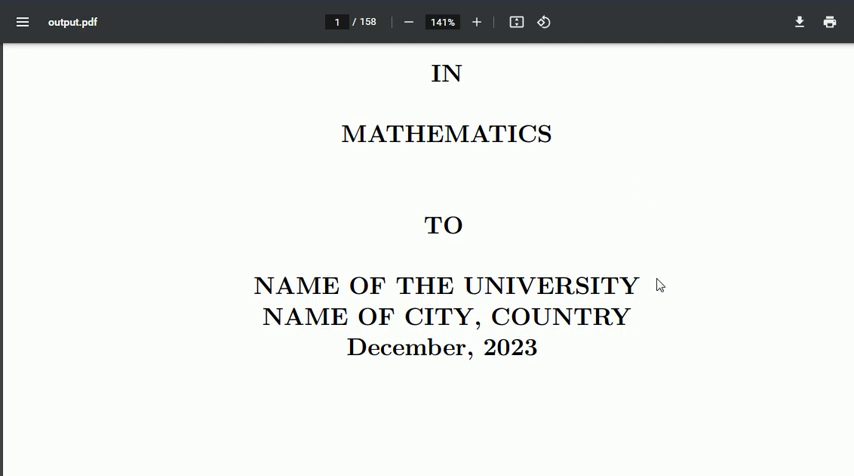
{"action": "scroll", "scroll_direction": "down", "scroll_amount": 3}
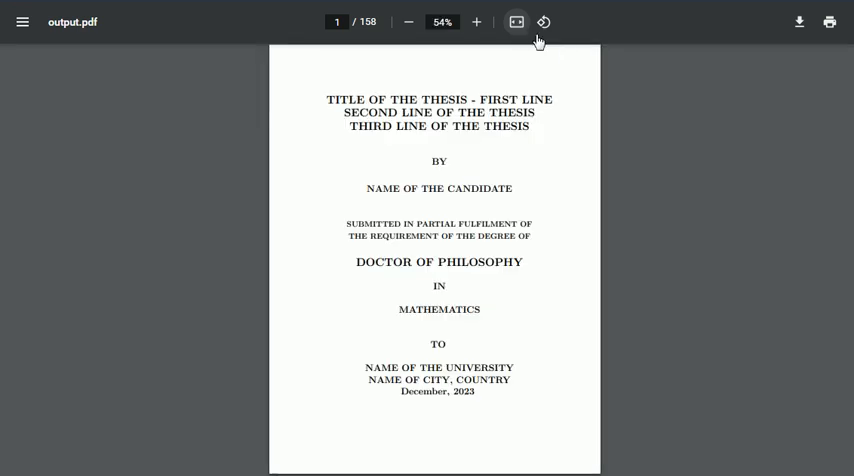
{"action": "mouse_move", "coordinate": [672, 212]}
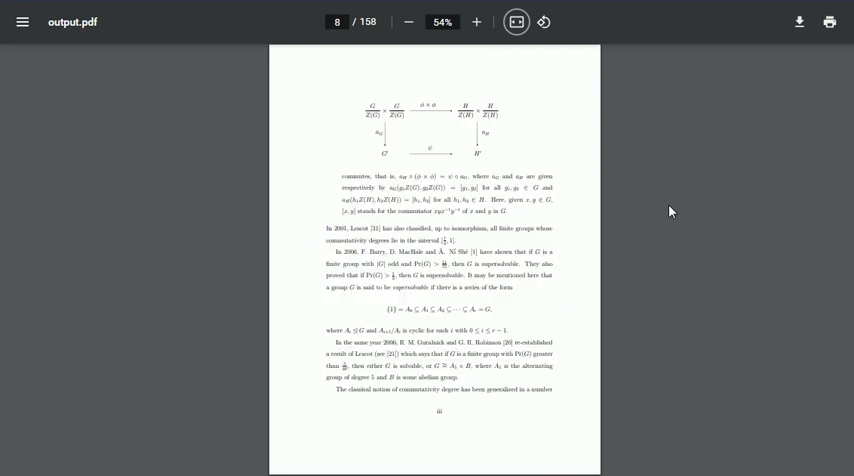
{"action": "scroll", "scroll_direction": "down", "scroll_amount": 3}
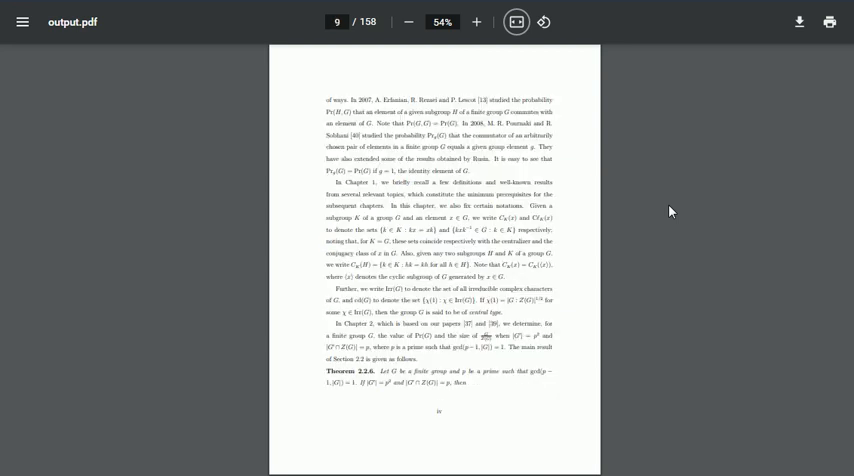
{"action": "scroll", "scroll_direction": "down", "scroll_amount": 3}
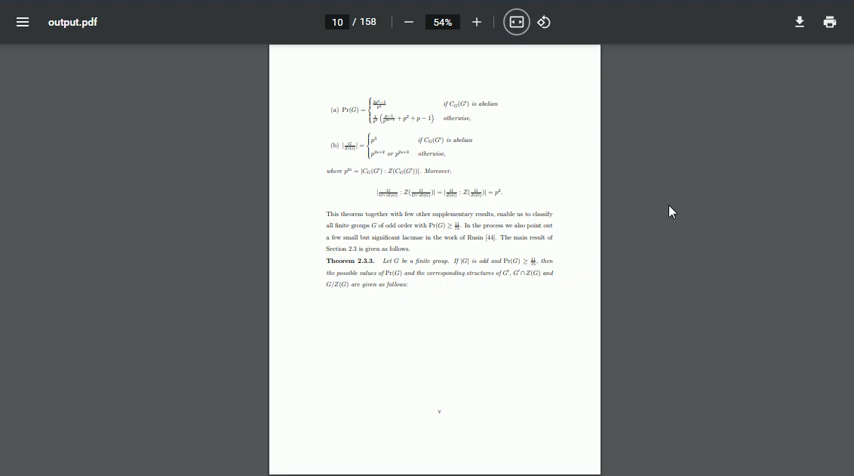
{"action": "scroll", "scroll_direction": "down", "scroll_amount": 3}
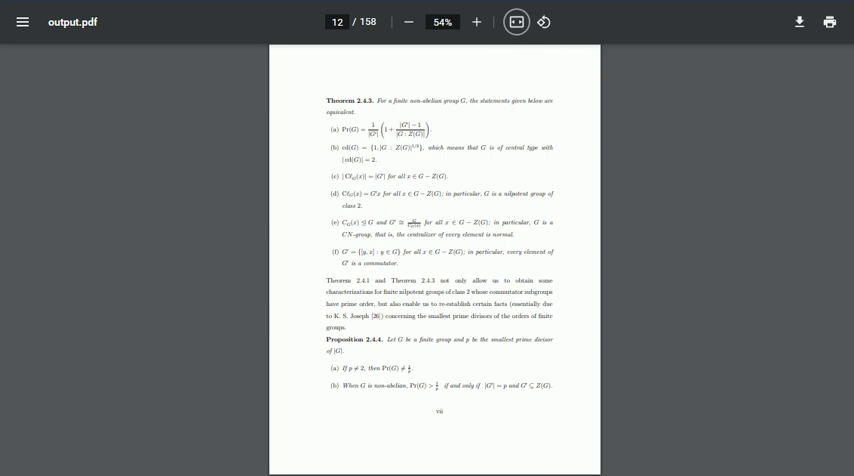
{"action": "left_click", "coordinate": [472, 20]}
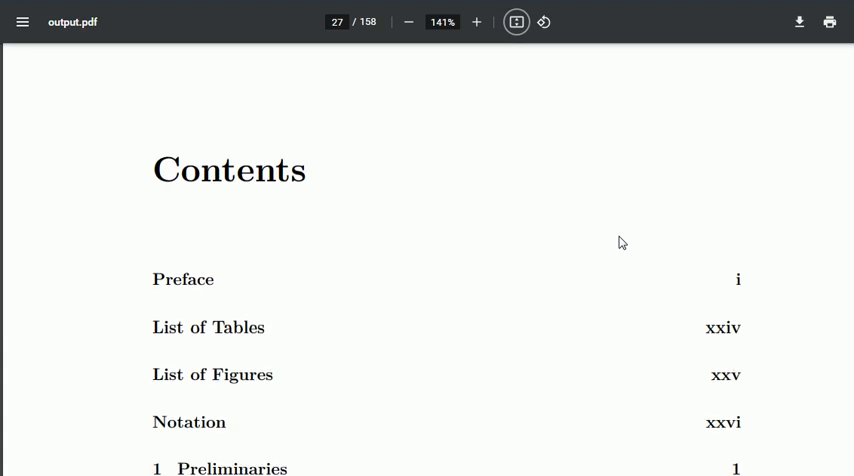
Step: Scroll through the Contents entries for chapters 1–2 down to the List of Tables page
{"action": "scroll", "scroll_direction": "down", "scroll_amount": 3}
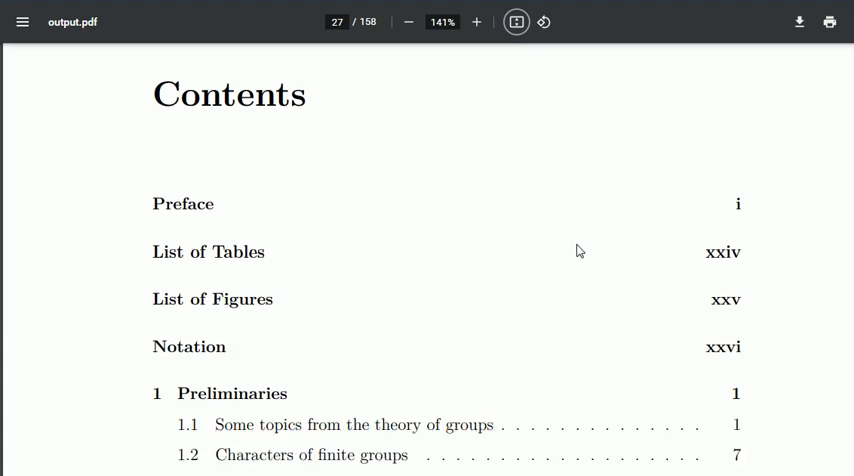
{"action": "mouse_move", "coordinate": [344, 236]}
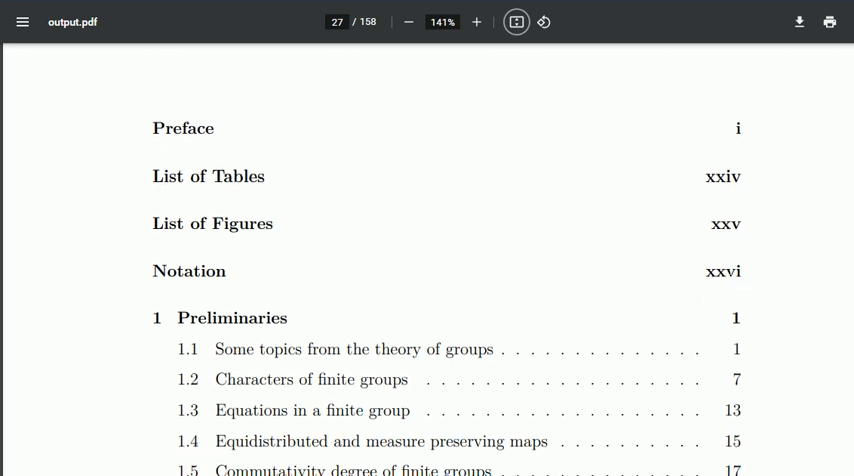
{"action": "scroll", "scroll_direction": "down", "scroll_amount": 3}
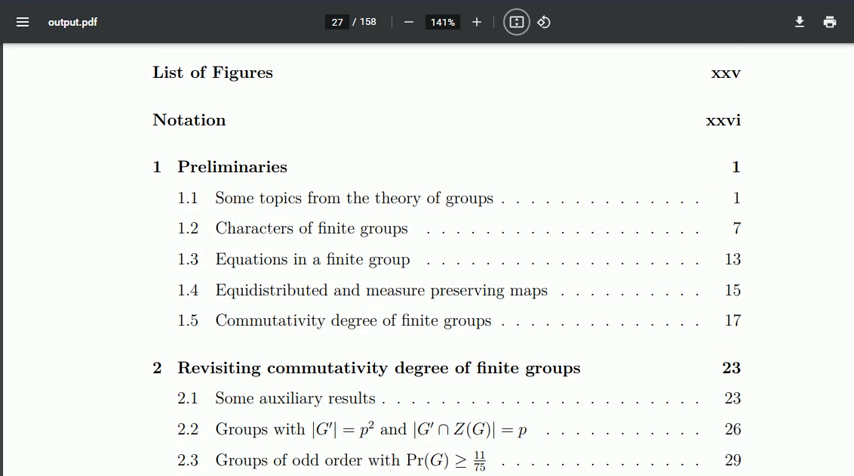
{"action": "scroll", "scroll_direction": "down", "scroll_amount": 3}
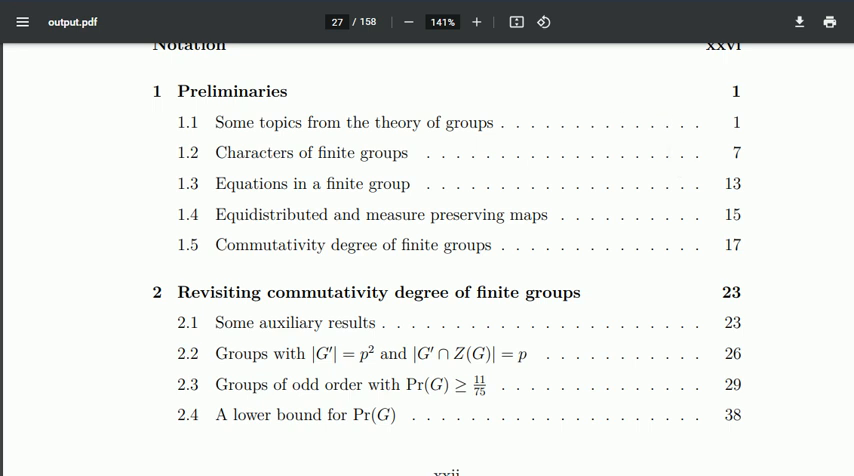
{"action": "scroll", "scroll_direction": "down", "scroll_amount": 3}
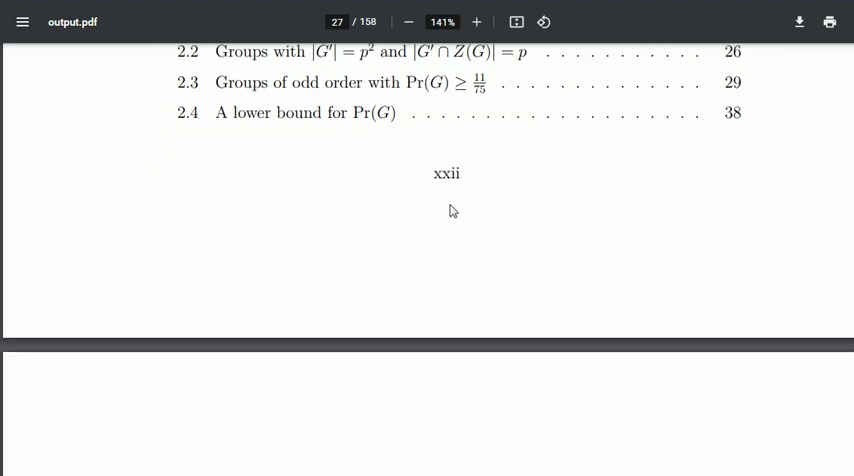
{"action": "scroll", "scroll_direction": "down", "scroll_amount": 3}
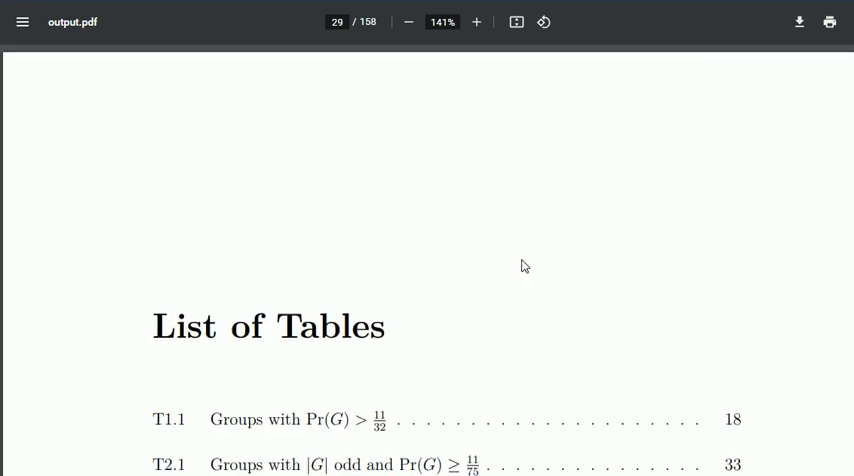
Step: Scroll through the List of Figures, Notation and the Chapter 1 opening pages
{"action": "scroll", "scroll_direction": "down", "scroll_amount": 3}
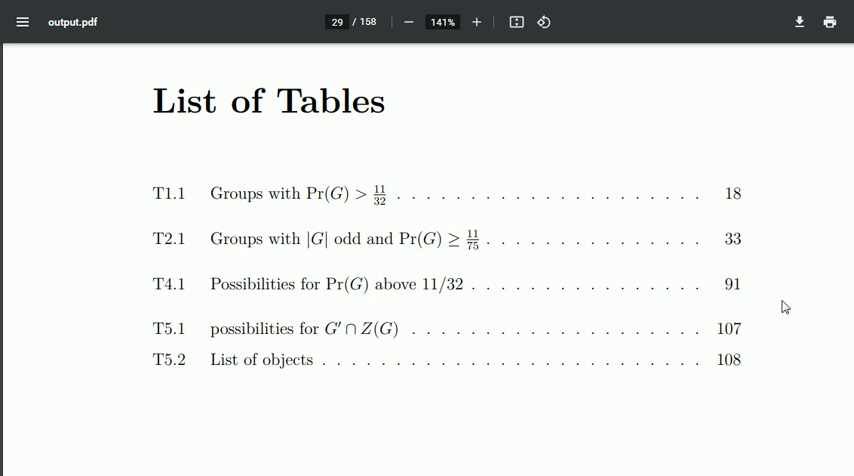
{"action": "scroll", "scroll_direction": "down", "scroll_amount": 3}
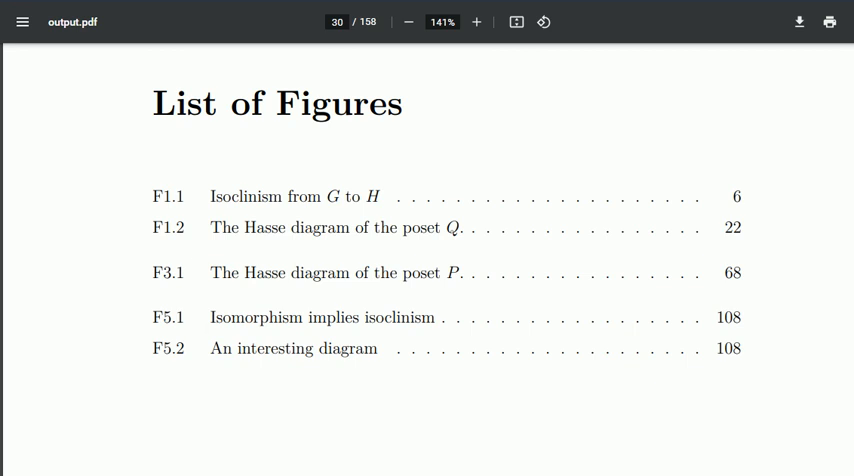
{"action": "scroll", "scroll_direction": "down", "scroll_amount": 3}
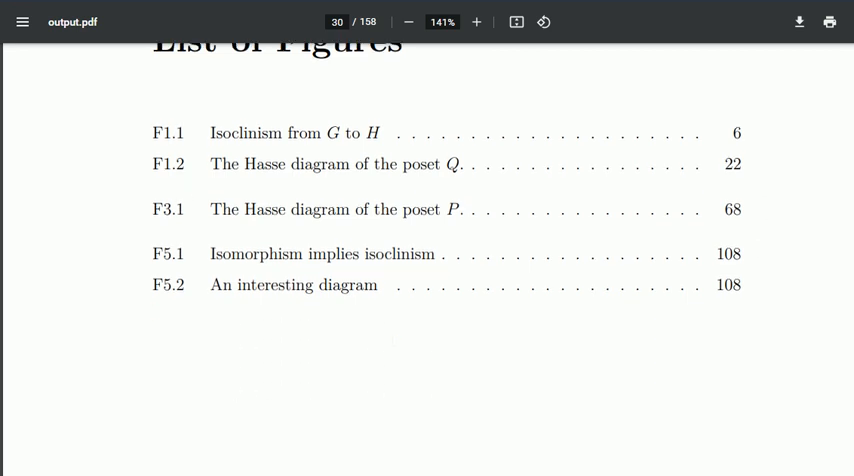
{"action": "scroll", "scroll_direction": "down", "scroll_amount": 3}
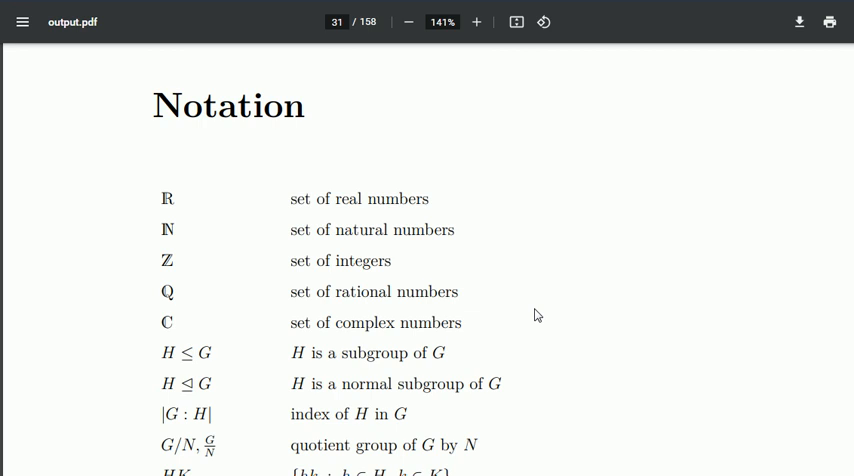
{"action": "scroll", "scroll_direction": "down", "scroll_amount": 3}
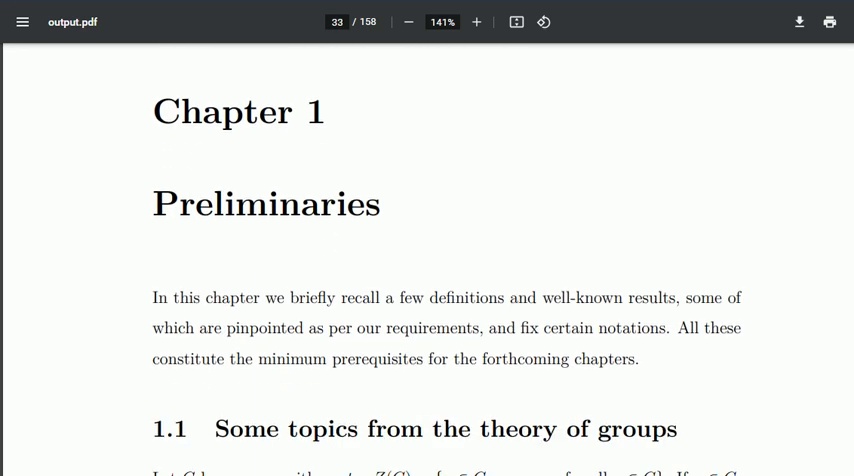
{"action": "mouse_move", "coordinate": [156, 244]}
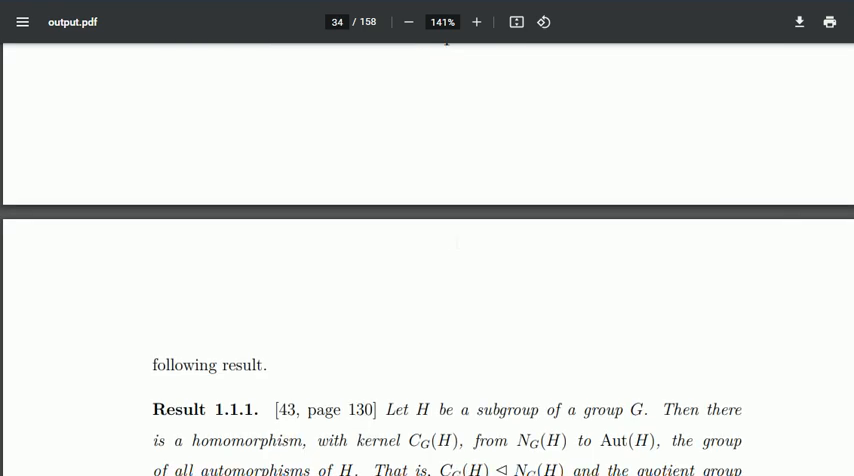
{"action": "scroll", "scroll_direction": "up", "scroll_amount": 3}
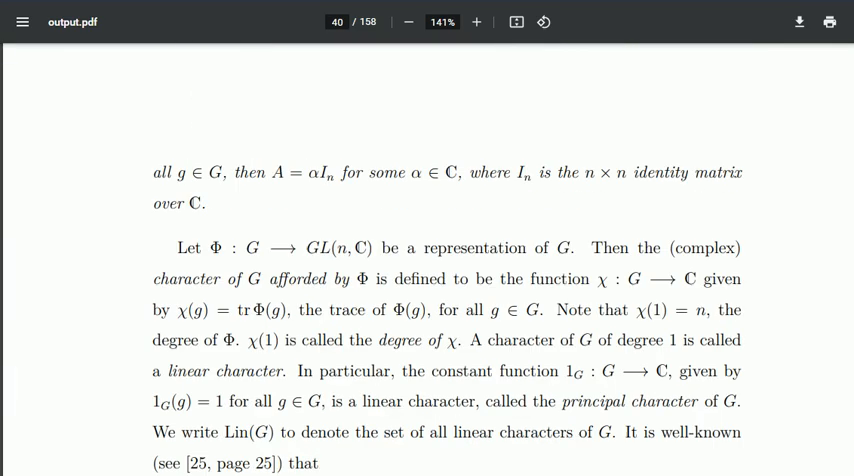
Step: Jump ahead by entering 52 in the page-number box
{"action": "type", "text": "52"}
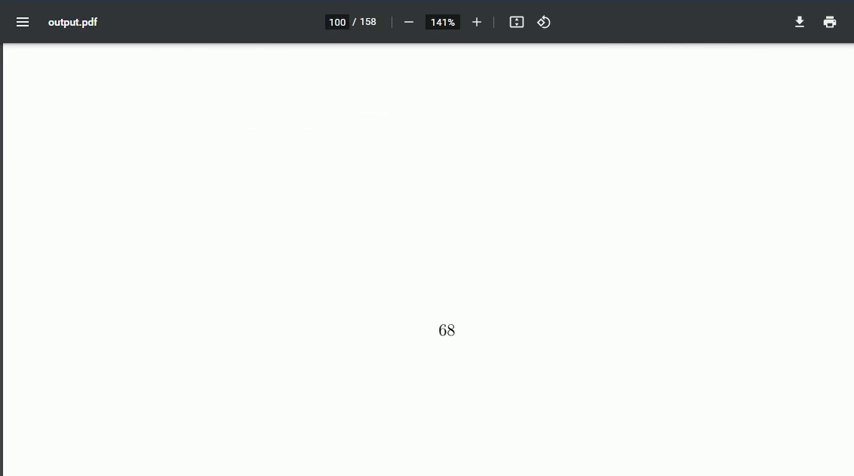
Step: Scroll past Figure F3.1 through the Bibliography pages into the Index
{"action": "scroll", "scroll_direction": "down", "scroll_amount": 3}
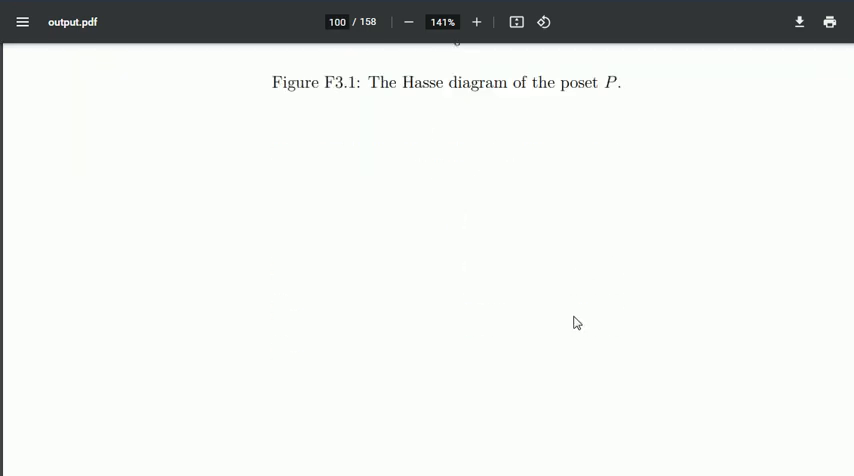
{"action": "scroll", "scroll_direction": "down", "scroll_amount": 3}
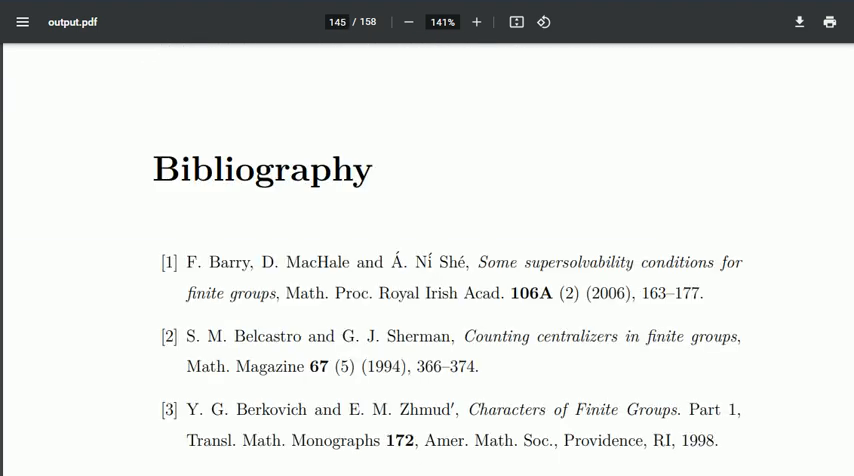
{"action": "scroll", "scroll_direction": "down", "scroll_amount": 3}
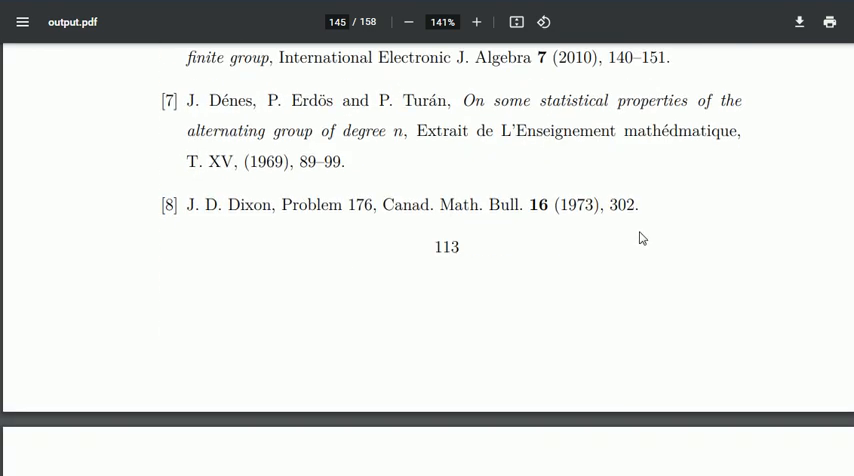
{"action": "scroll", "scroll_direction": "down", "scroll_amount": 3}
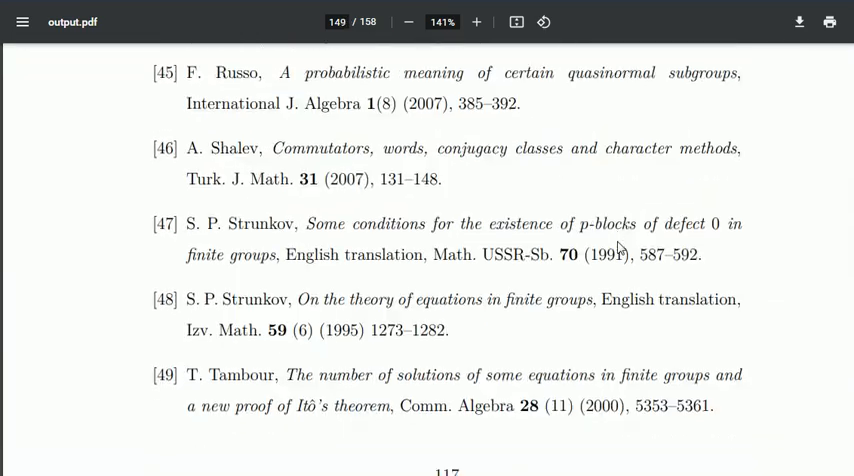
{"action": "scroll", "scroll_direction": "down", "scroll_amount": 3}
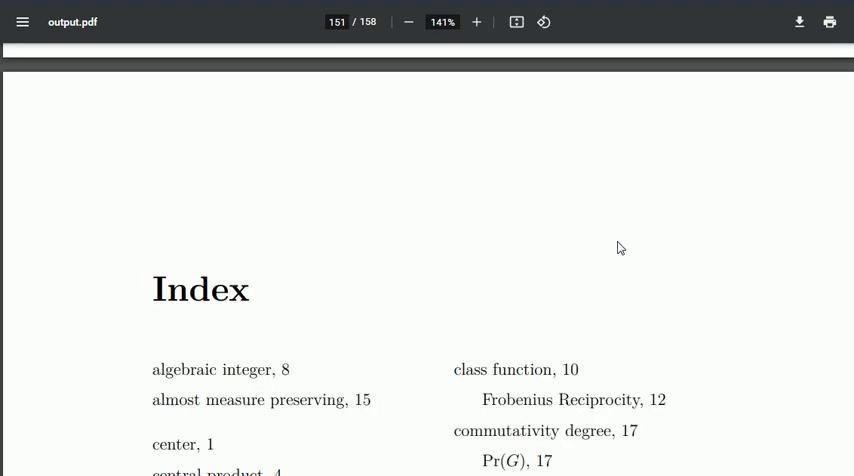
{"action": "scroll", "scroll_direction": "down", "scroll_amount": 3}
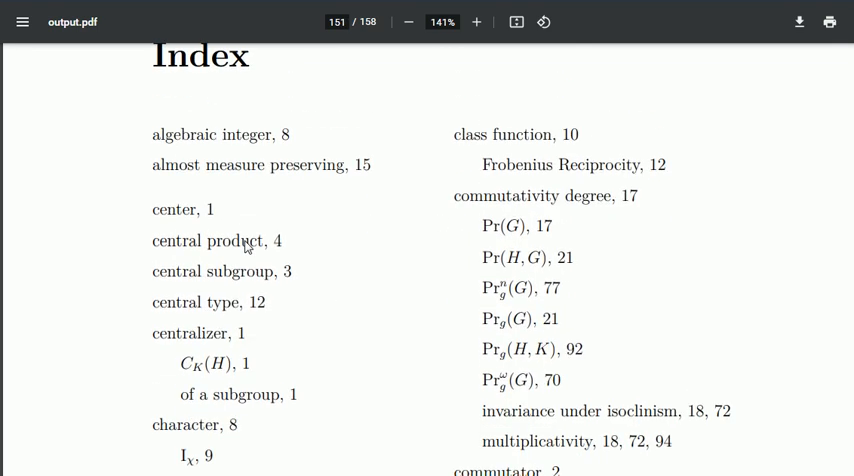
{"action": "mouse_move", "coordinate": [248, 248]}
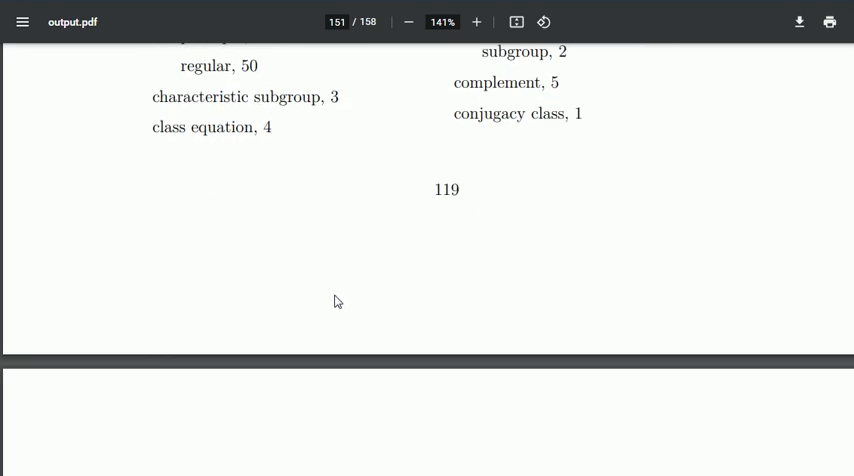
Step: Scroll through the Papers presented and Front-pages of Publications pages at the end
{"action": "scroll", "scroll_direction": "down", "scroll_amount": 3}
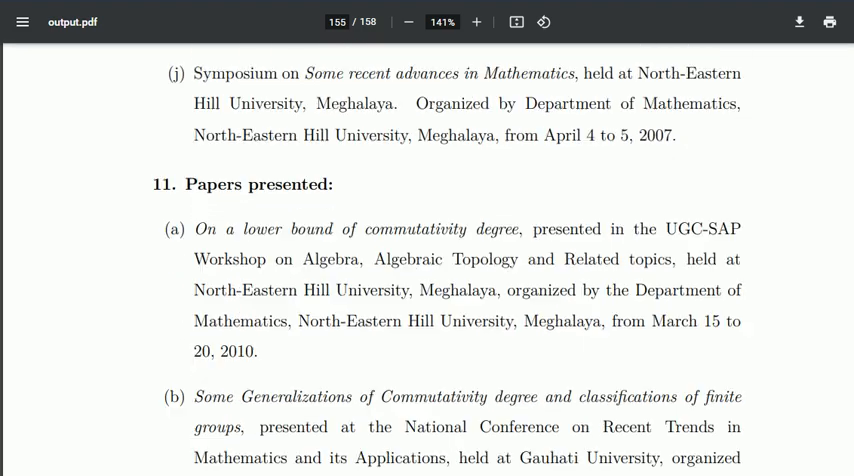
{"action": "scroll", "scroll_direction": "down", "scroll_amount": 3}
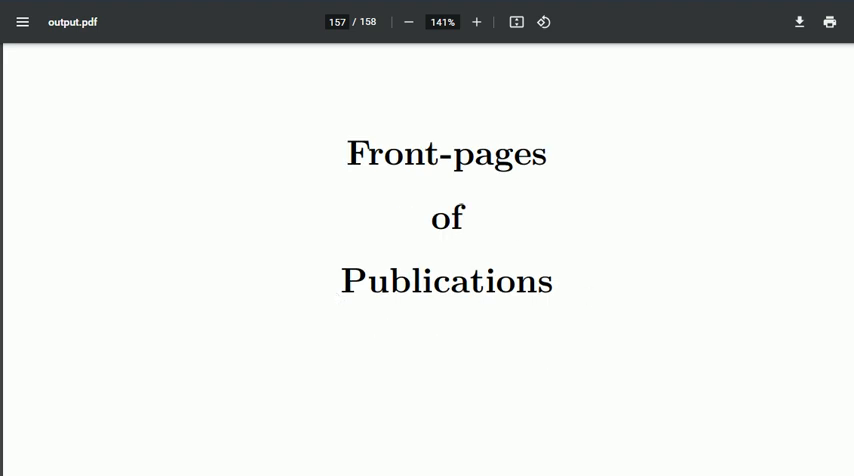
{"action": "scroll", "scroll_direction": "down", "scroll_amount": 3}
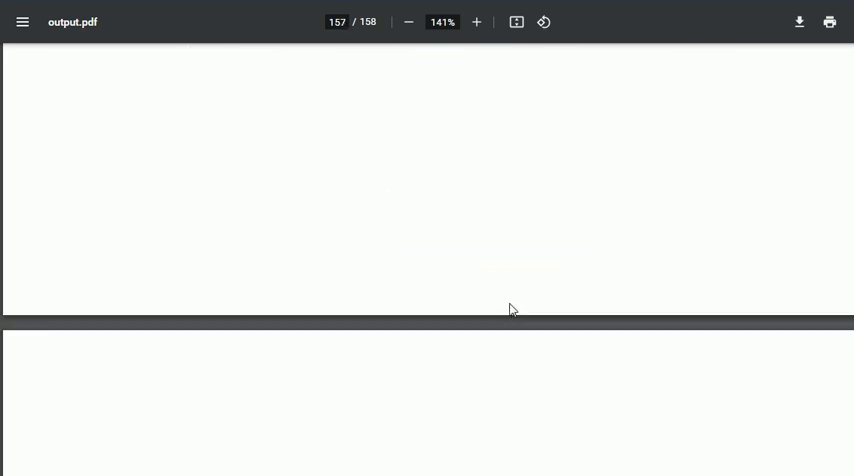
{"action": "scroll", "scroll_direction": "down", "scroll_amount": 3}
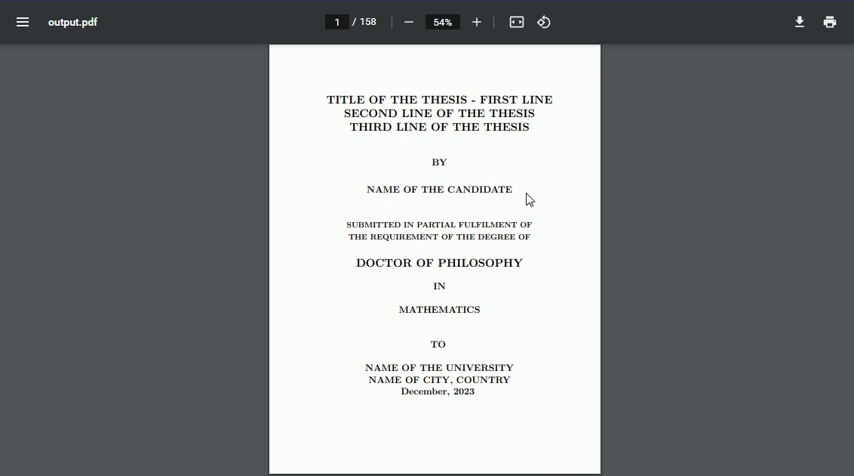
{"action": "mouse_move", "coordinate": [28, 264]}
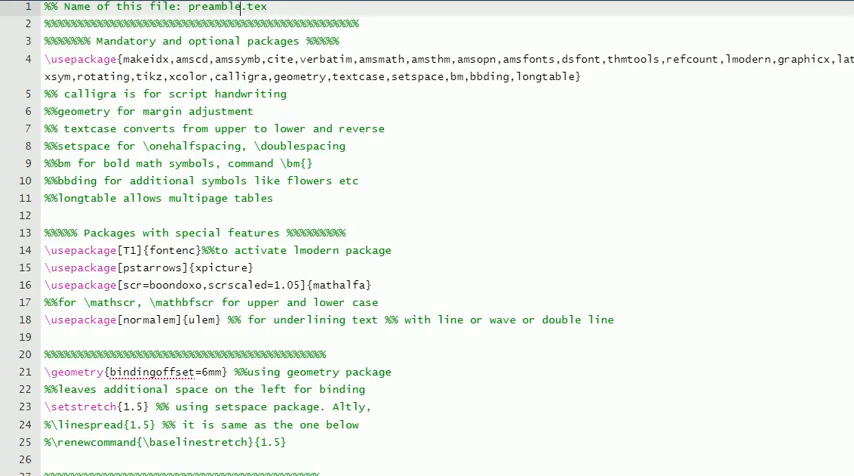
Step: Scroll up and down through preamble.tex's theorem settings before moving to mainfile.tex
{"action": "scroll", "scroll_direction": "down", "scroll_amount": 3}
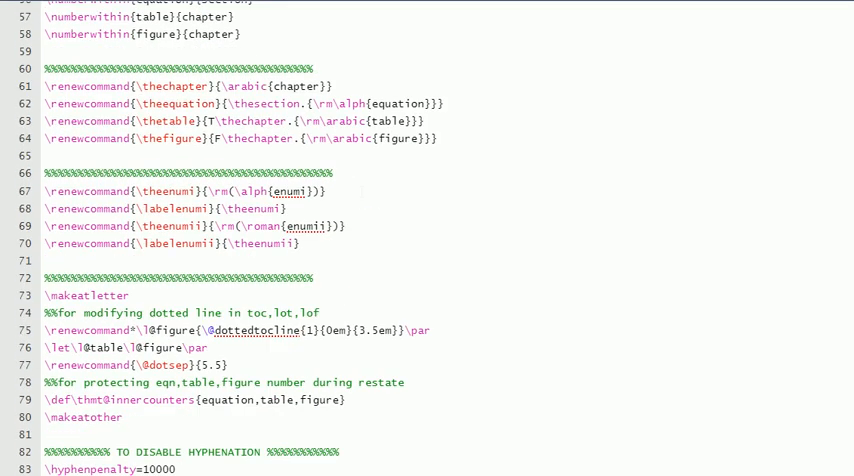
{"action": "scroll", "scroll_direction": "up", "scroll_amount": 3}
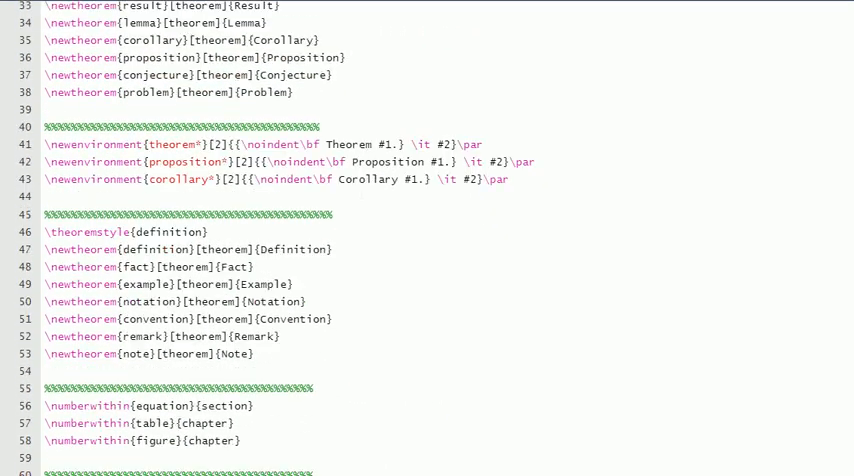
{"action": "scroll", "scroll_direction": "down", "scroll_amount": 3}
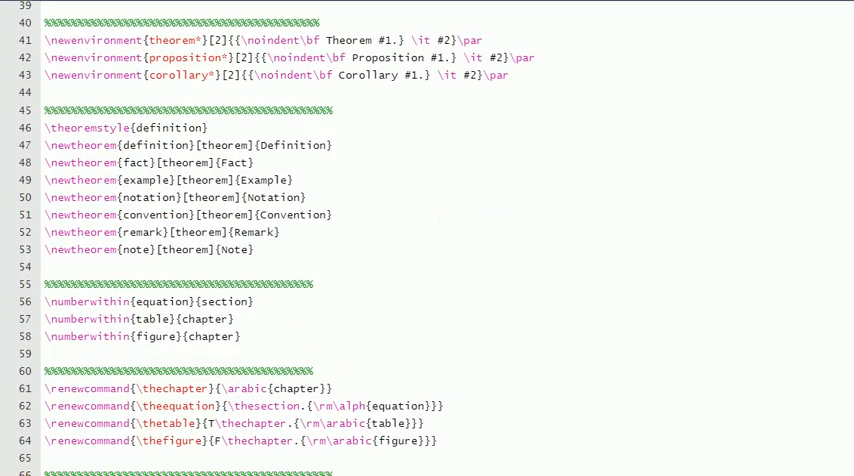
{"action": "scroll", "scroll_direction": "up", "scroll_amount": 3}
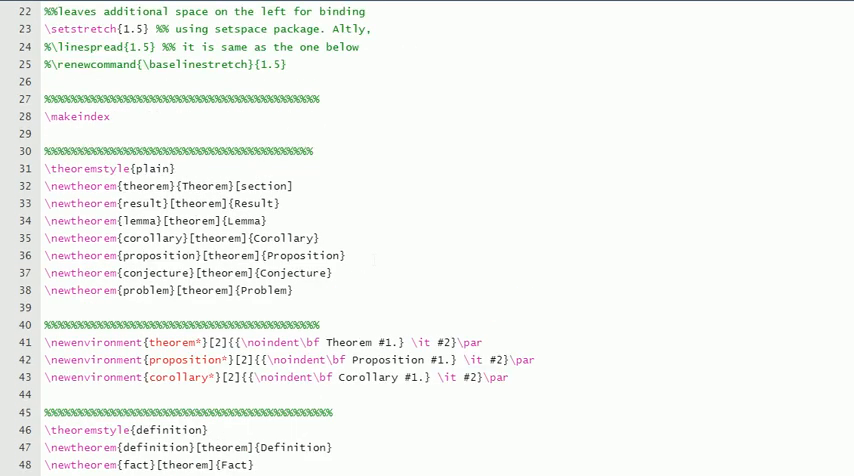
{"action": "scroll", "scroll_direction": "up", "scroll_amount": 3}
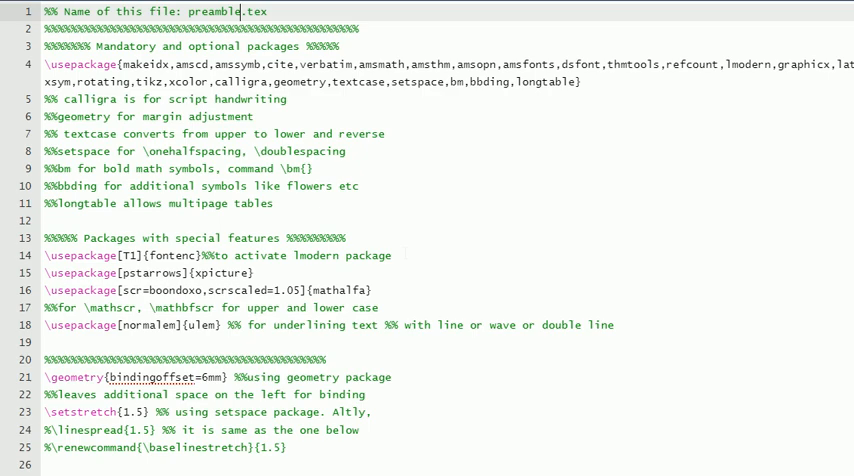
{"action": "scroll", "scroll_direction": "down", "scroll_amount": 3}
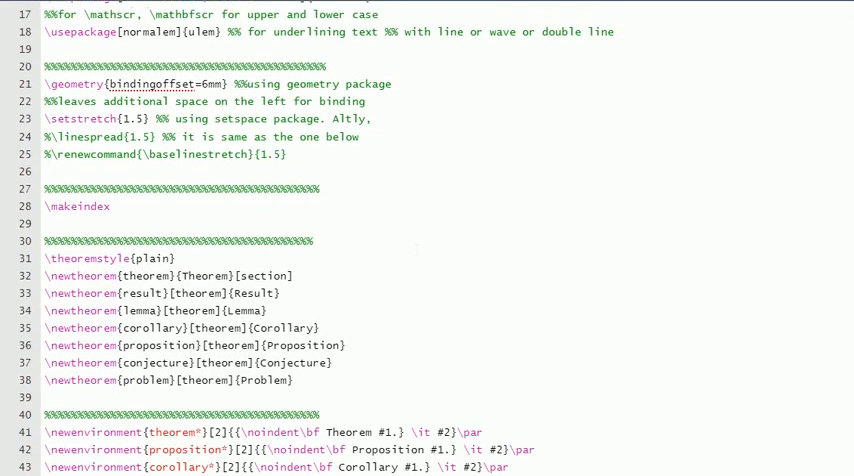
{"action": "scroll", "scroll_direction": "up", "scroll_amount": 3}
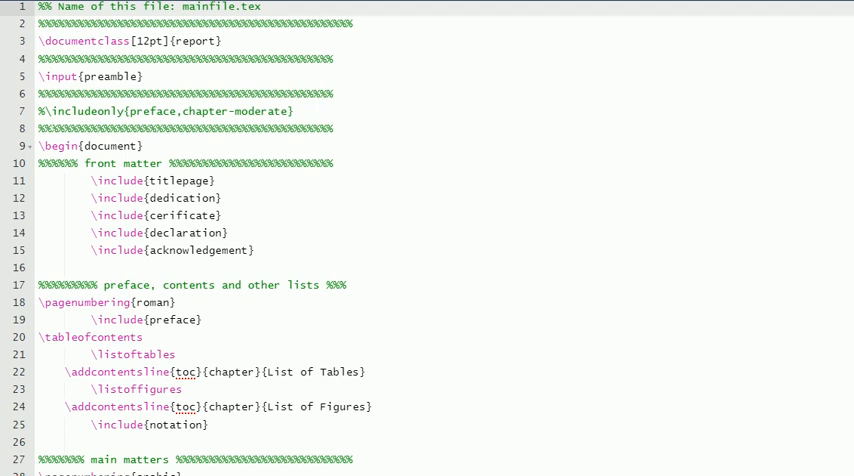
{"action": "scroll", "scroll_direction": "down", "scroll_amount": 3}
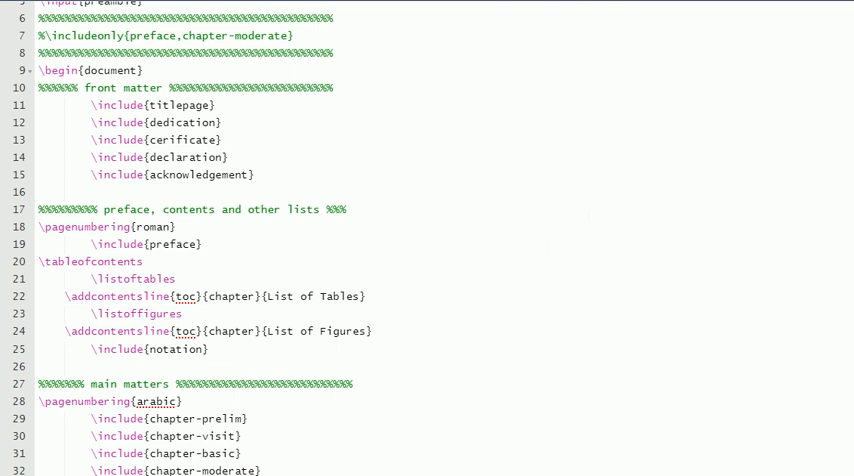
{"action": "scroll", "scroll_direction": "down", "scroll_amount": 3}
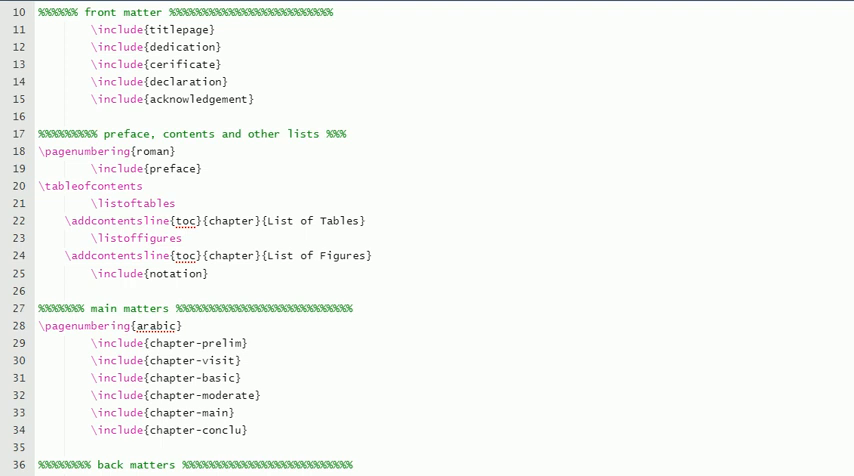
{"action": "scroll", "scroll_direction": "down", "scroll_amount": 3}
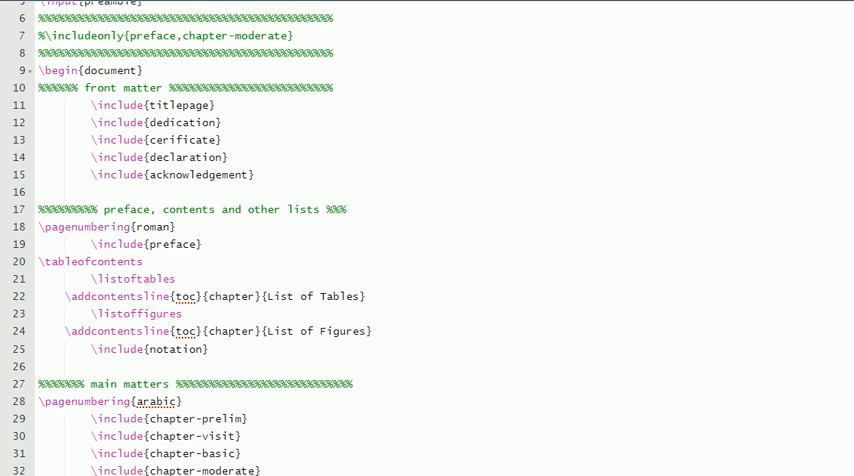
{"action": "scroll", "scroll_direction": "down", "scroll_amount": 3}
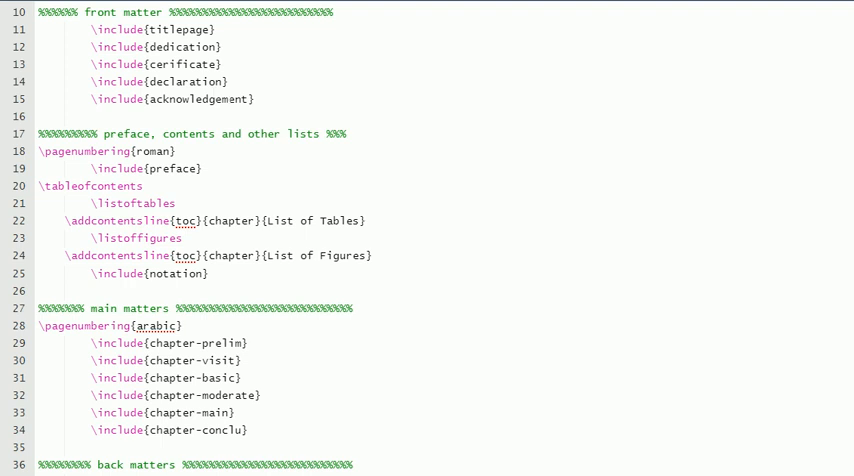
{"action": "scroll", "scroll_direction": "down", "scroll_amount": 3}
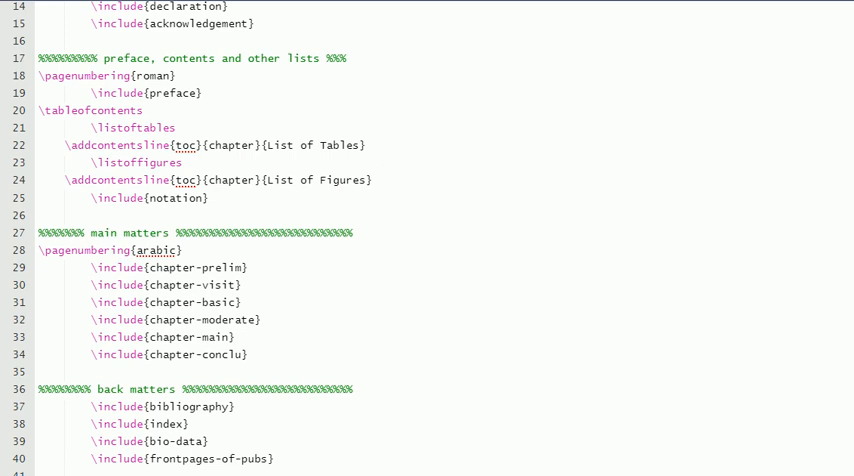
{"action": "scroll", "scroll_direction": "down", "scroll_amount": 3}
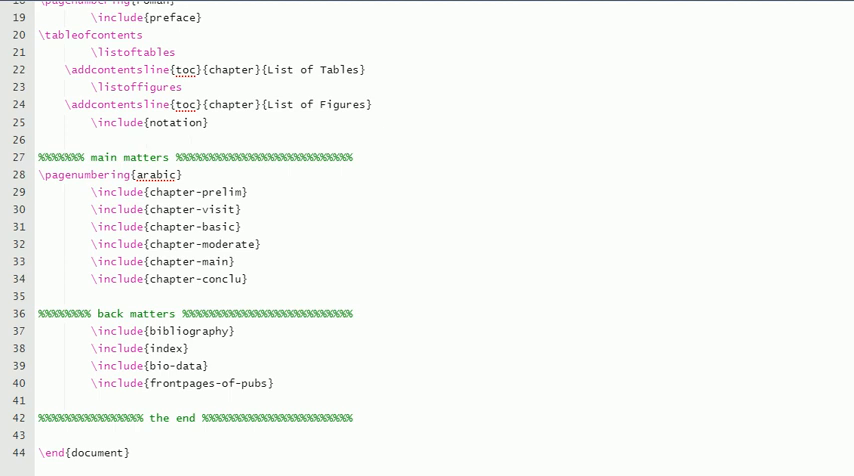
{"action": "scroll", "scroll_direction": "down", "scroll_amount": 3}
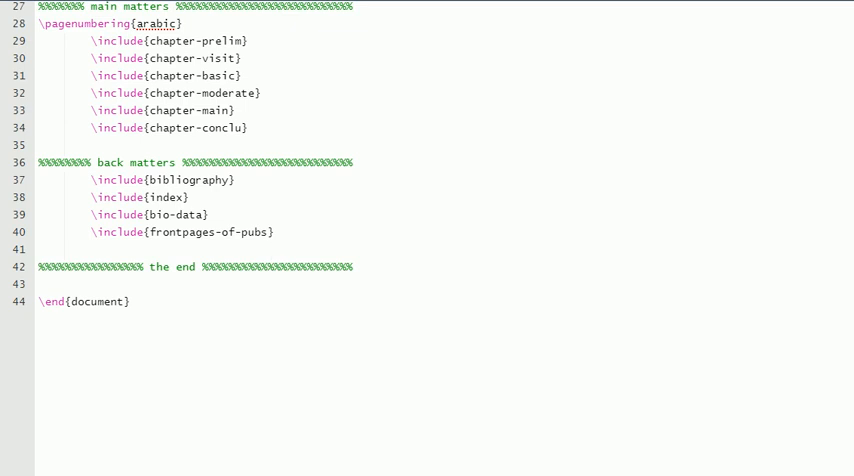
{"action": "scroll", "scroll_direction": "down", "scroll_amount": 3}
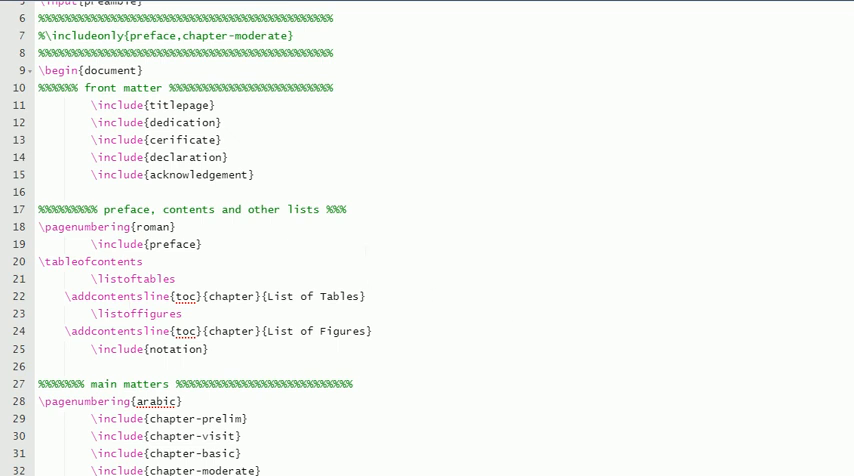
{"action": "mouse_move", "coordinate": [28, 316]}
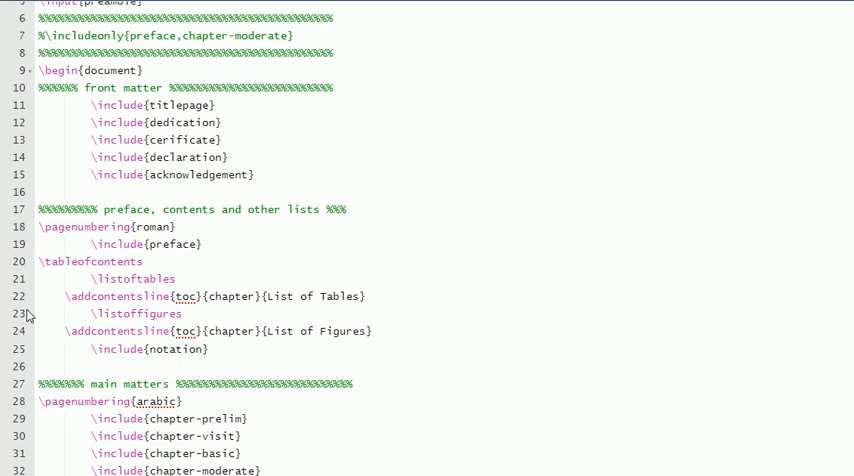
Step: Scroll to the top of preamble.tex showing its header, package list and geometry settings
{"action": "scroll", "scroll_direction": "up", "scroll_amount": 3}
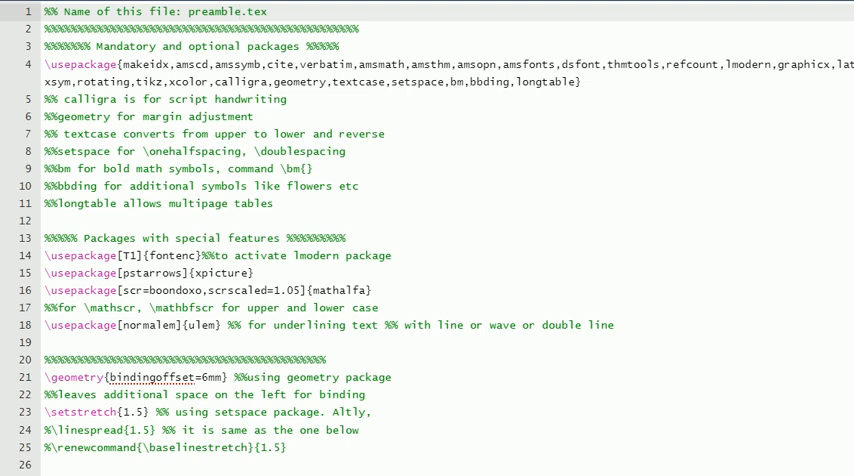
{"action": "left_click", "coordinate": [240, 12]}
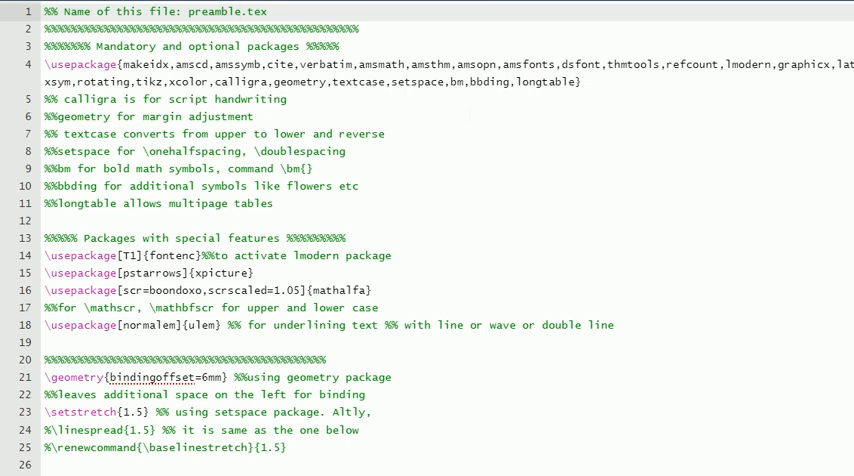
{"action": "left_click", "coordinate": [240, 12]}
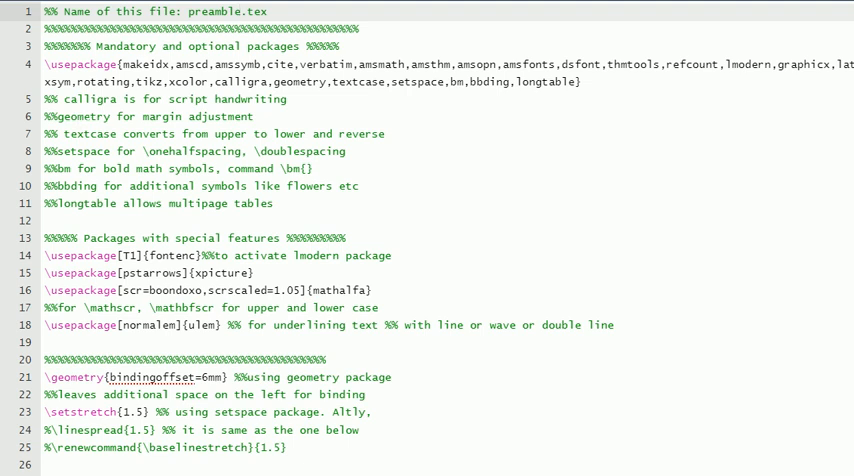
{"action": "left_click", "coordinate": [240, 12]}
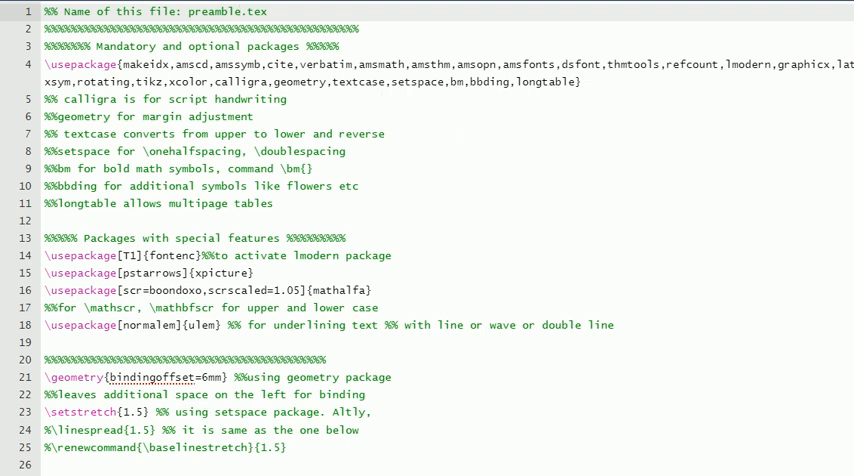
{"action": "left_click", "coordinate": [240, 12]}
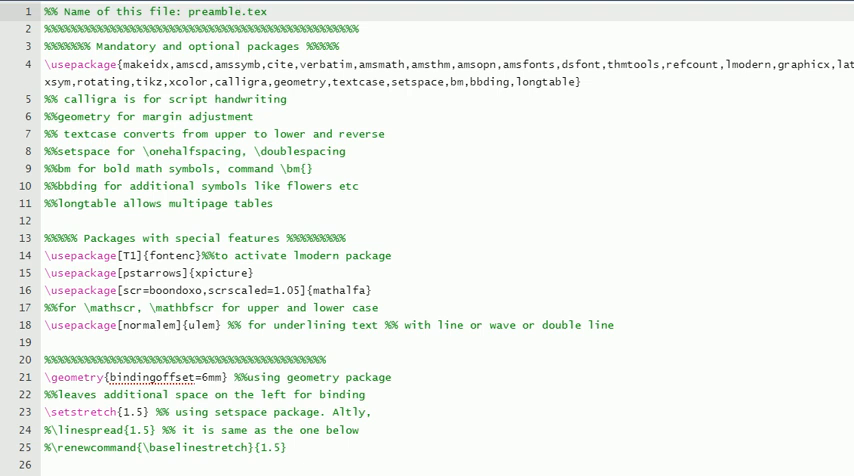
{"action": "left_click", "coordinate": [242, 12]}
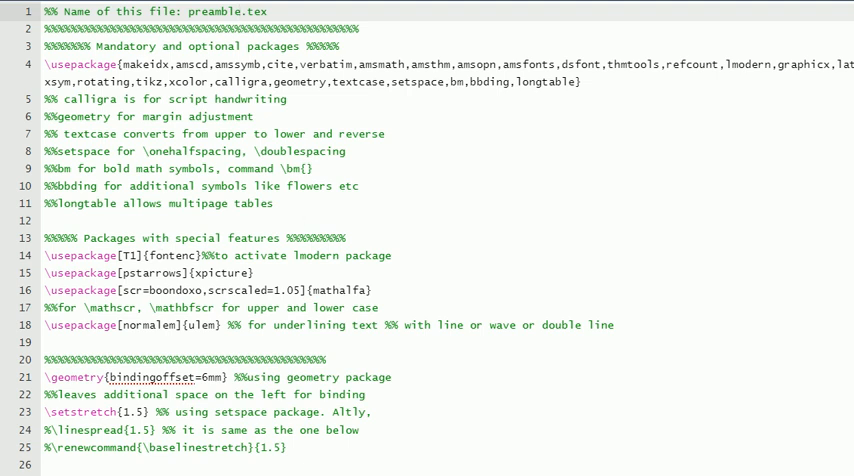
{"action": "left_click", "coordinate": [240, 12]}
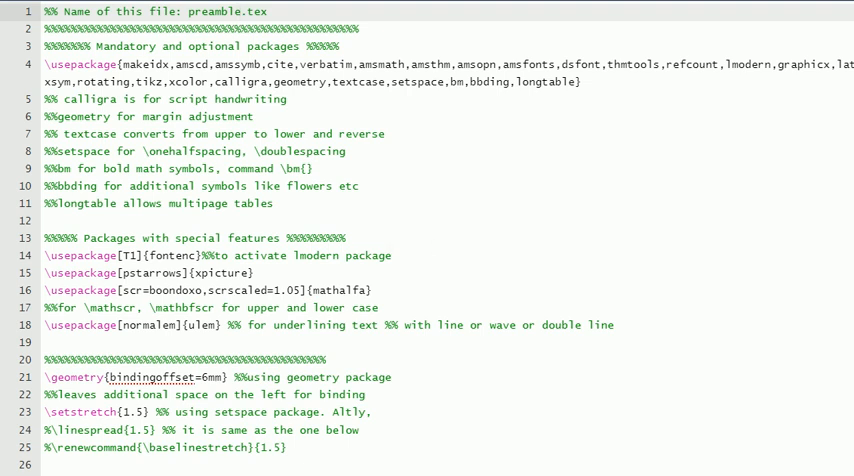
{"action": "left_click", "coordinate": [240, 12]}
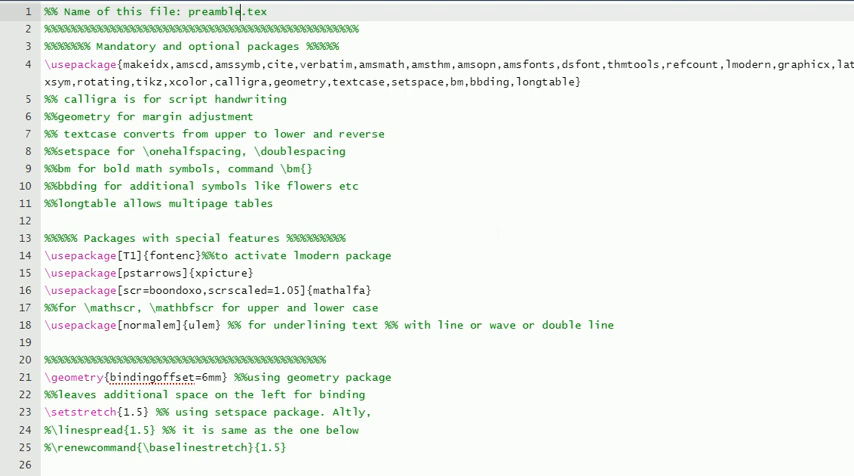
{"action": "scroll", "scroll_direction": "down", "scroll_amount": 3}
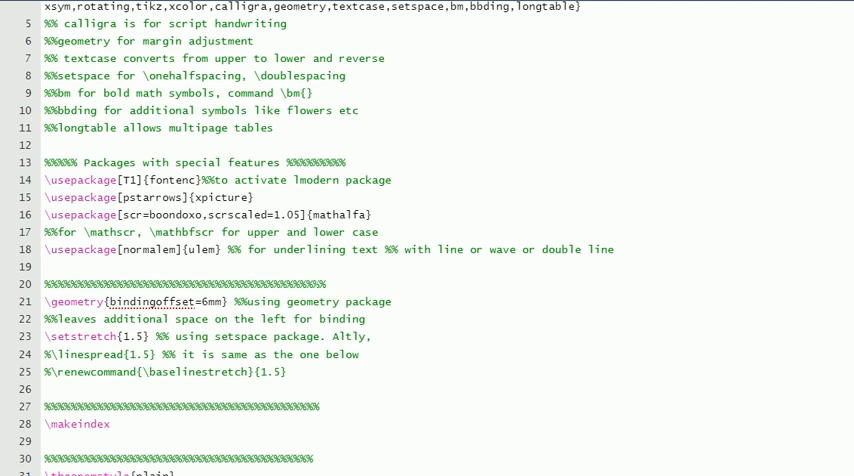
{"action": "scroll", "scroll_direction": "down", "scroll_amount": 3}
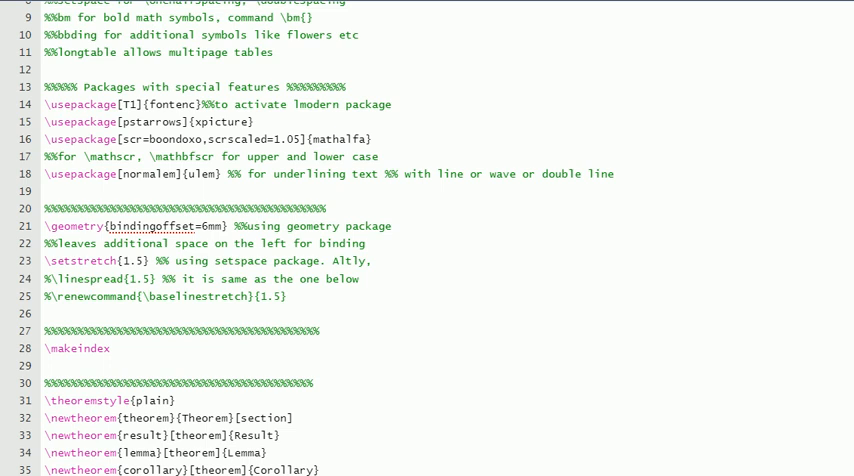
{"action": "scroll", "scroll_direction": "up", "scroll_amount": 3}
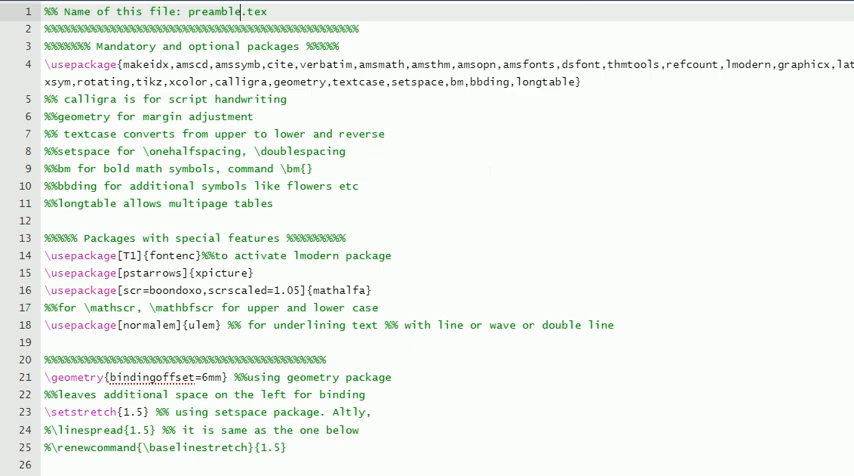
{"action": "scroll", "scroll_direction": "down", "scroll_amount": 3}
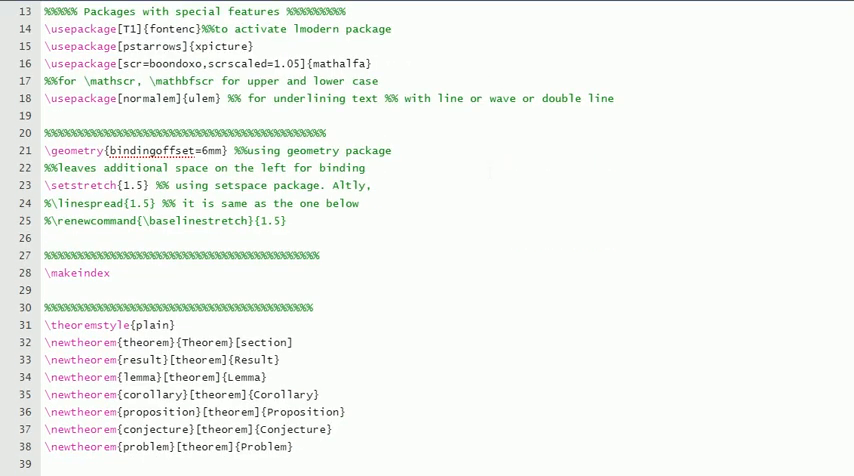
{"action": "scroll", "scroll_direction": "down", "scroll_amount": 3}
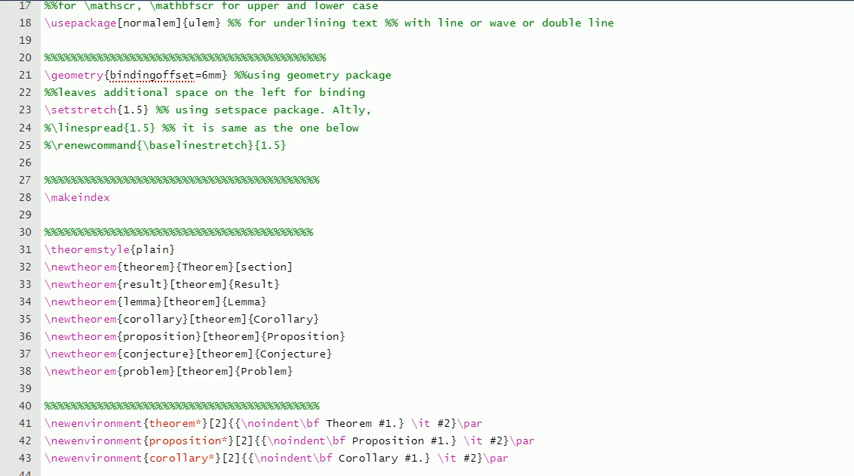
{"action": "scroll", "scroll_direction": "up", "scroll_amount": 3}
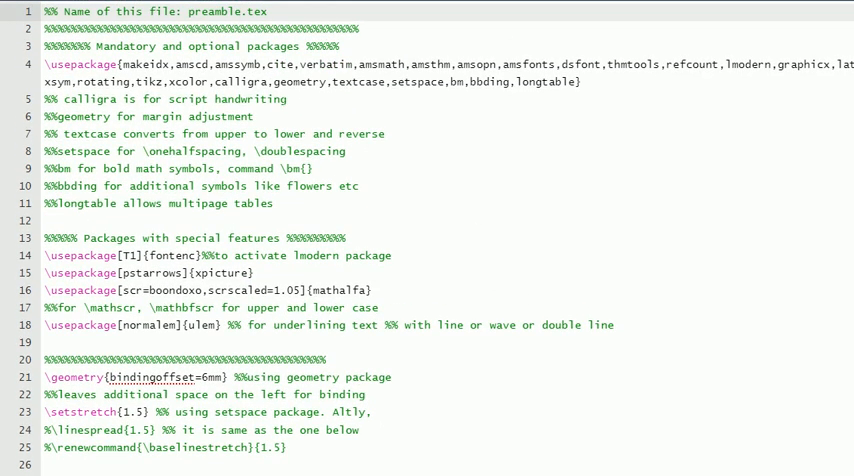
{"action": "scroll", "scroll_direction": "down", "scroll_amount": 3}
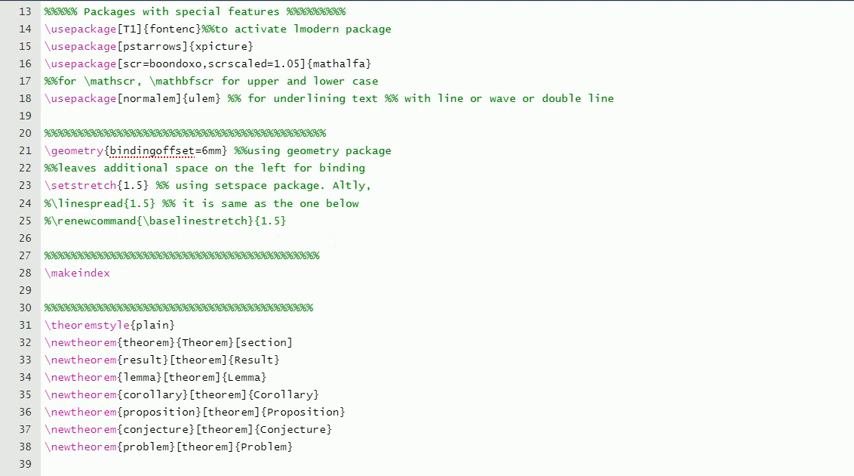
{"action": "scroll", "scroll_direction": "up", "scroll_amount": 3}
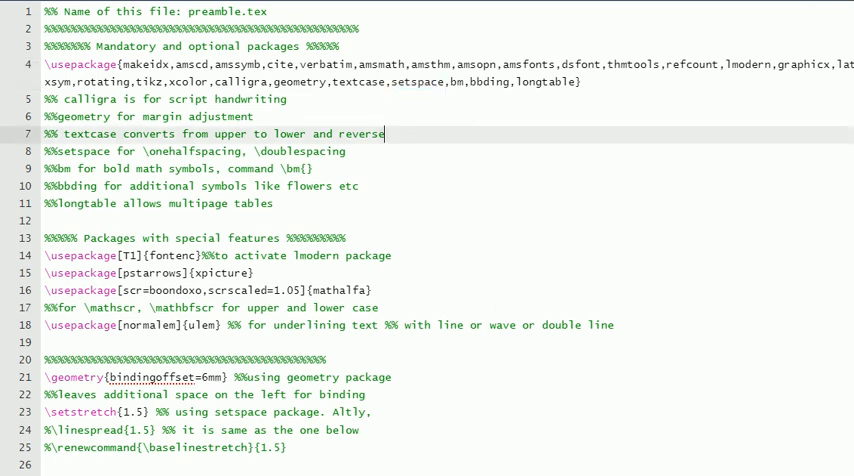
{"action": "scroll", "scroll_direction": "down", "scroll_amount": 3}
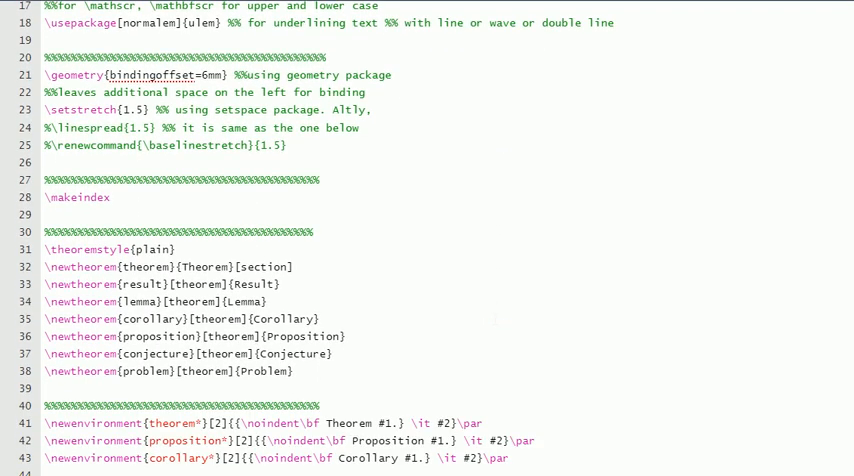
{"action": "scroll", "scroll_direction": "down", "scroll_amount": 3}
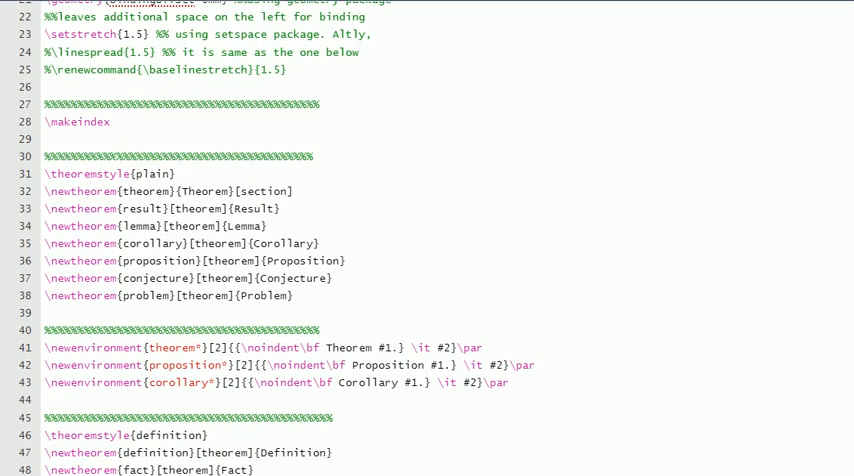
{"action": "scroll", "scroll_direction": "down", "scroll_amount": 3}
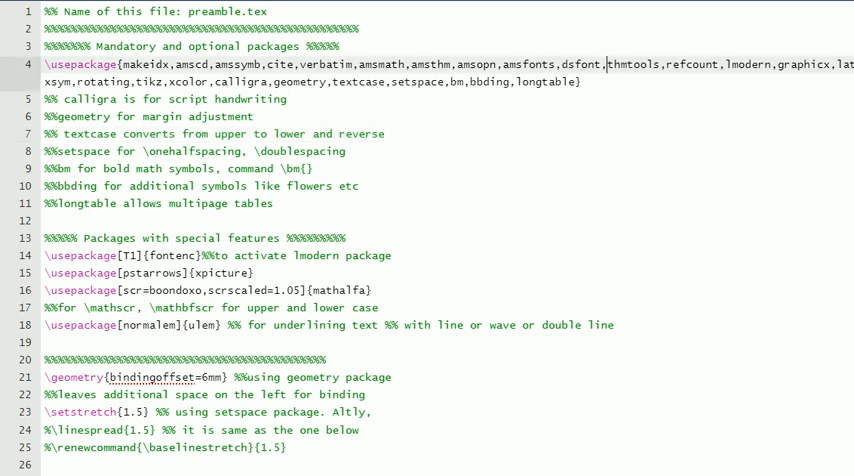
{"action": "double_click", "coordinate": [632, 68]}
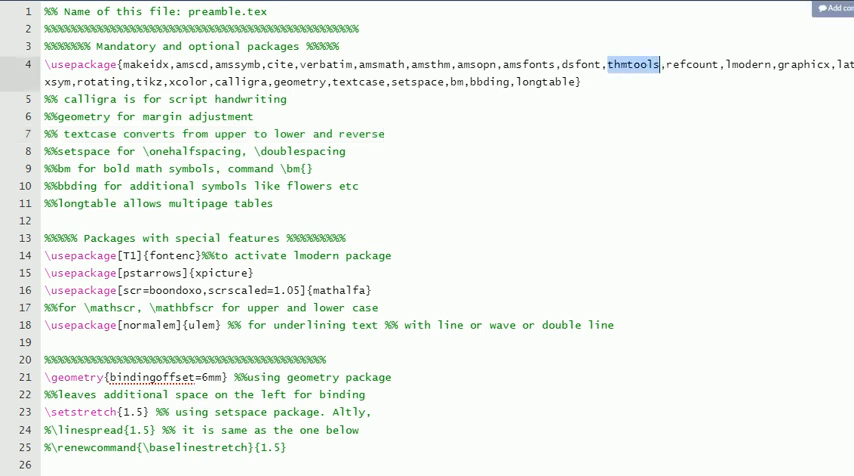
{"action": "scroll", "scroll_direction": "down", "scroll_amount": 3}
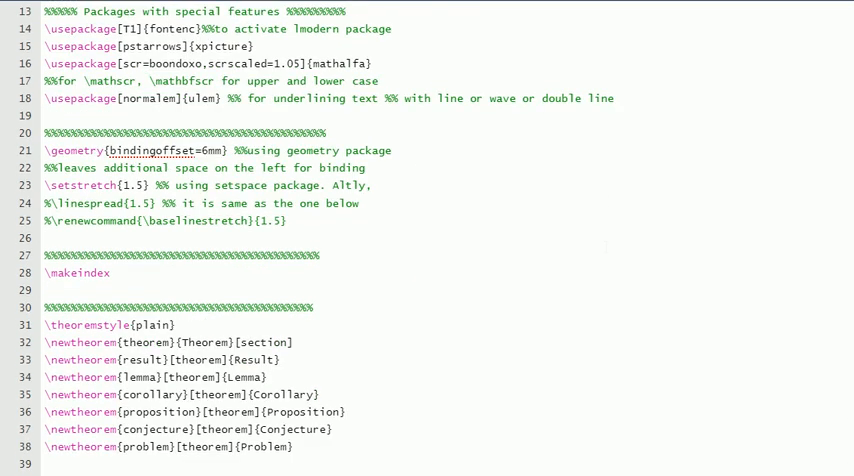
{"action": "scroll", "scroll_direction": "down", "scroll_amount": 3}
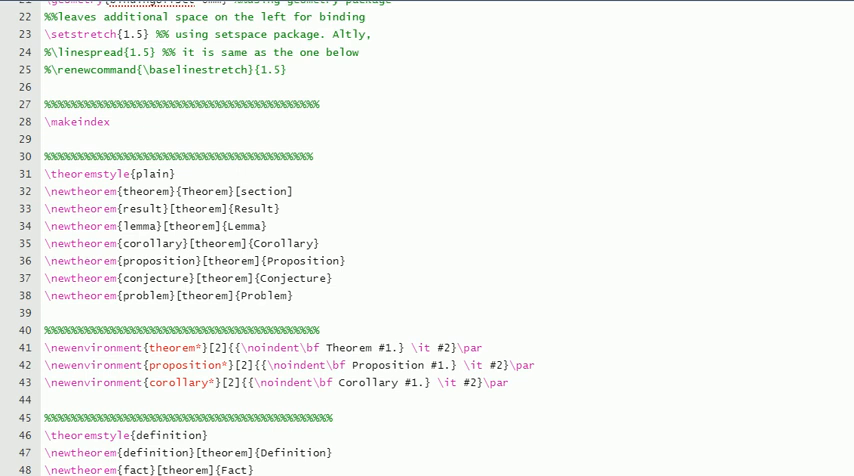
{"action": "scroll", "scroll_direction": "down", "scroll_amount": 3}
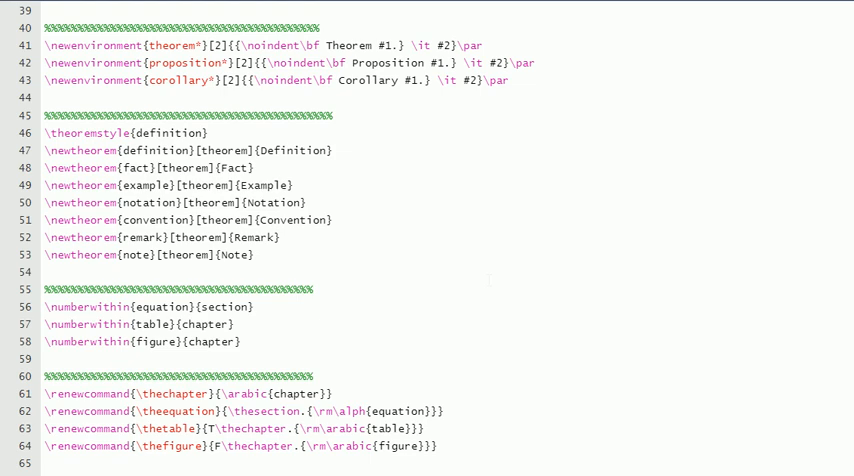
{"action": "scroll", "scroll_direction": "down", "scroll_amount": 3}
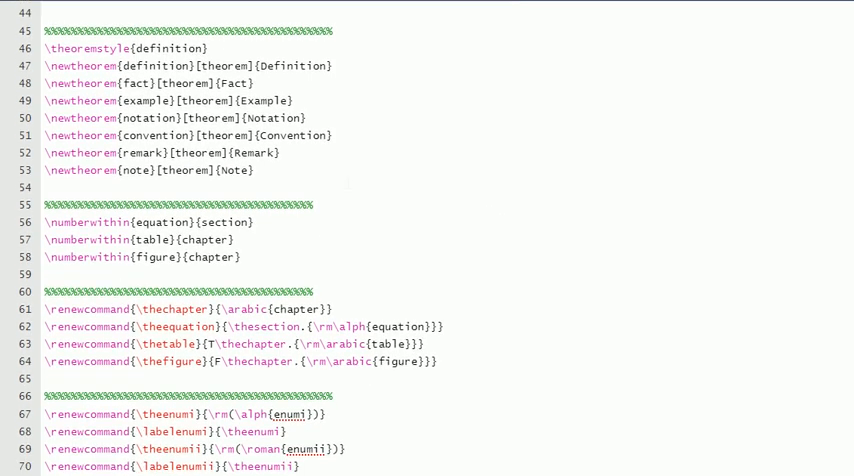
{"action": "scroll", "scroll_direction": "down", "scroll_amount": 3}
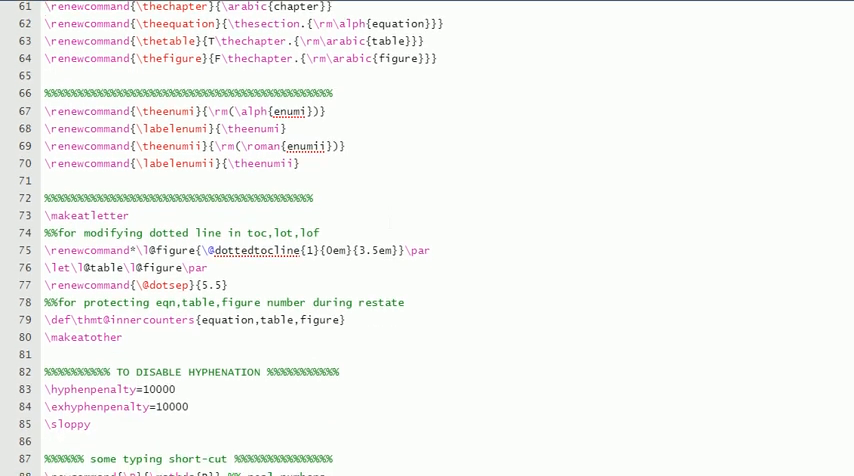
{"action": "scroll", "scroll_direction": "down", "scroll_amount": 3}
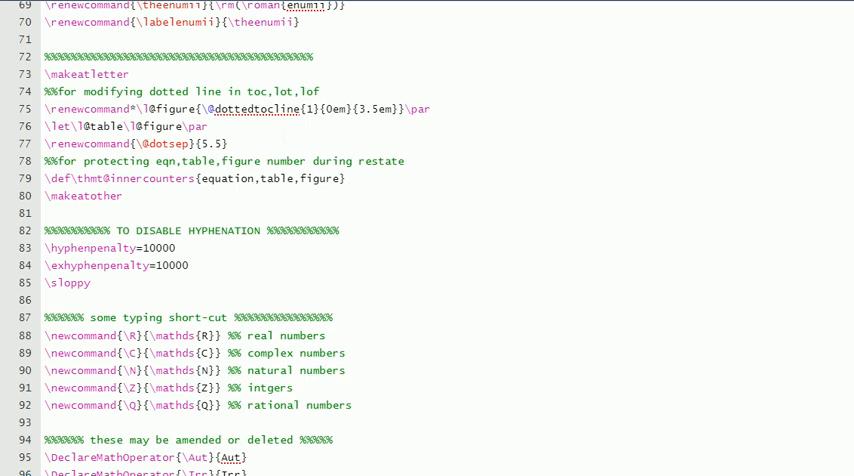
{"action": "scroll", "scroll_direction": "down", "scroll_amount": 3}
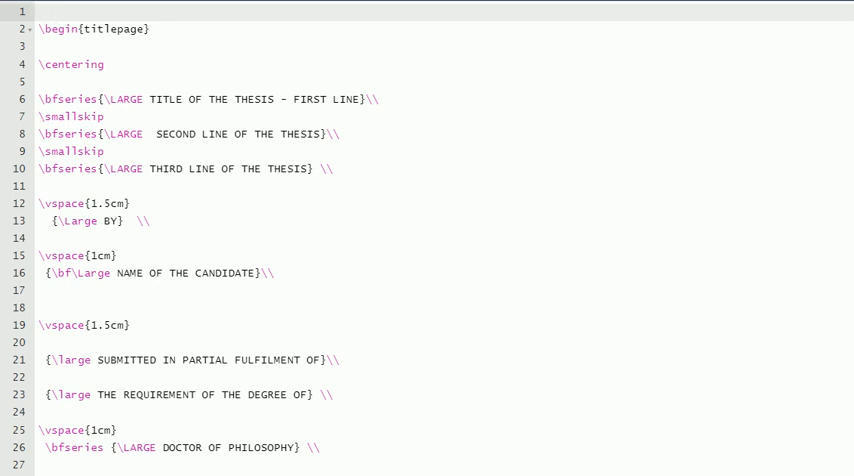
Step: Write the line-1 comment '%% Name of this file: titlepage.tex' and start a new % comment line
{"action": "type", "text": "%%"}
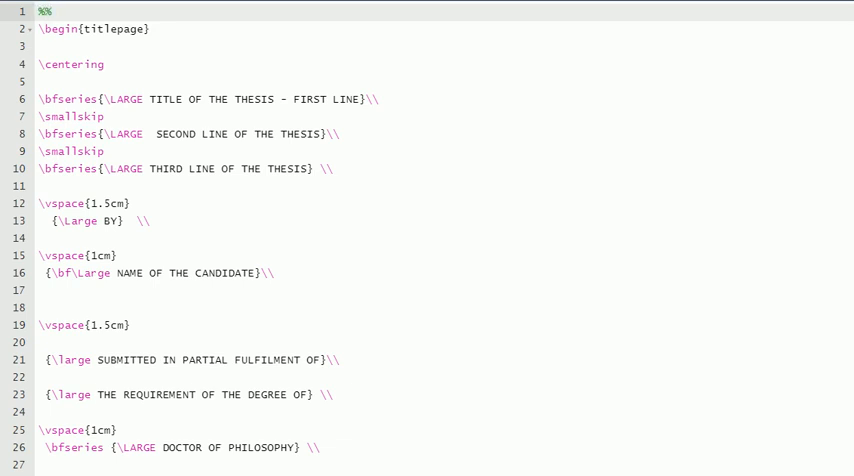
{"action": "type", "text": "n"}
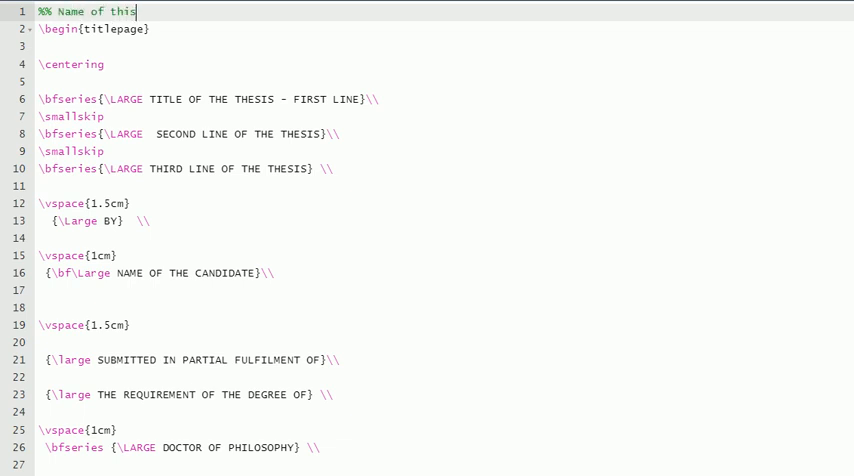
{"action": "type", "text": "file"}
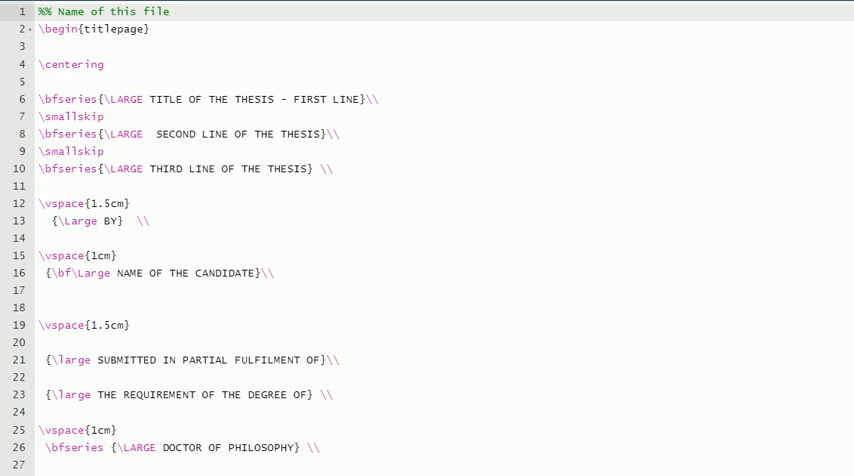
{"action": "type", "text": ": ti"}
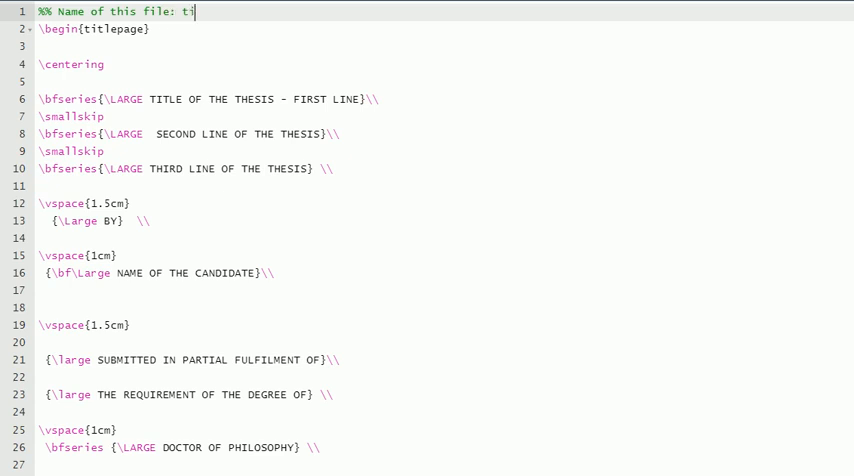
{"action": "type", "text": "tlepage"}
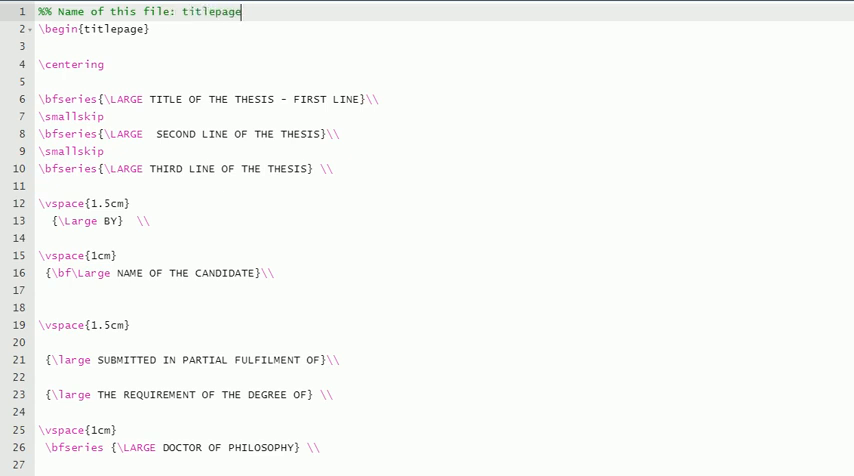
{"action": "type", "text": ".tex"}
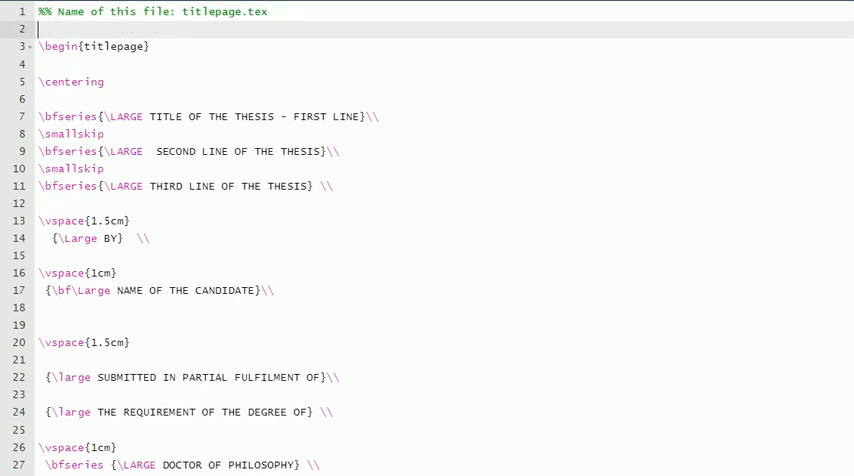
{"action": "type", "text": "%"}
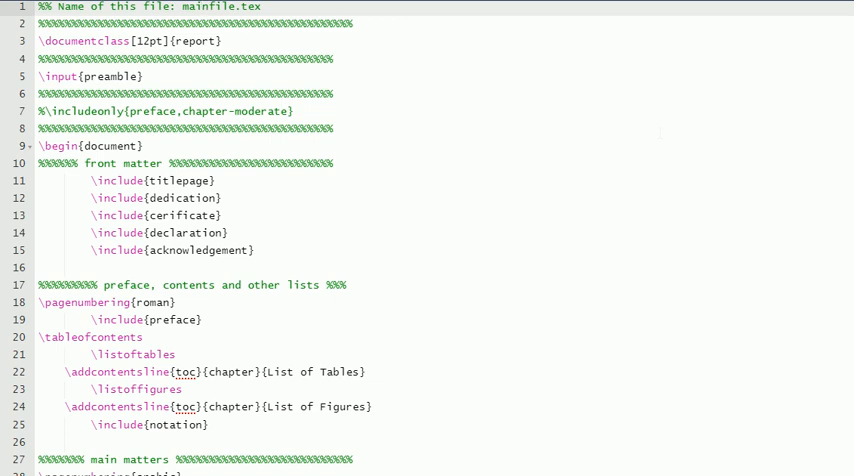
Step: Point out the line-1 comment in mainfile.tex naming the file as mainfile.tex
{"action": "left_click", "coordinate": [198, 6]}
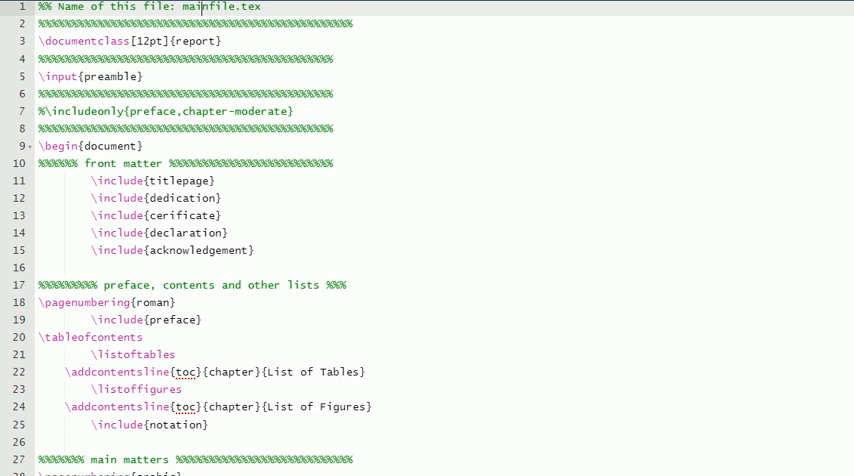